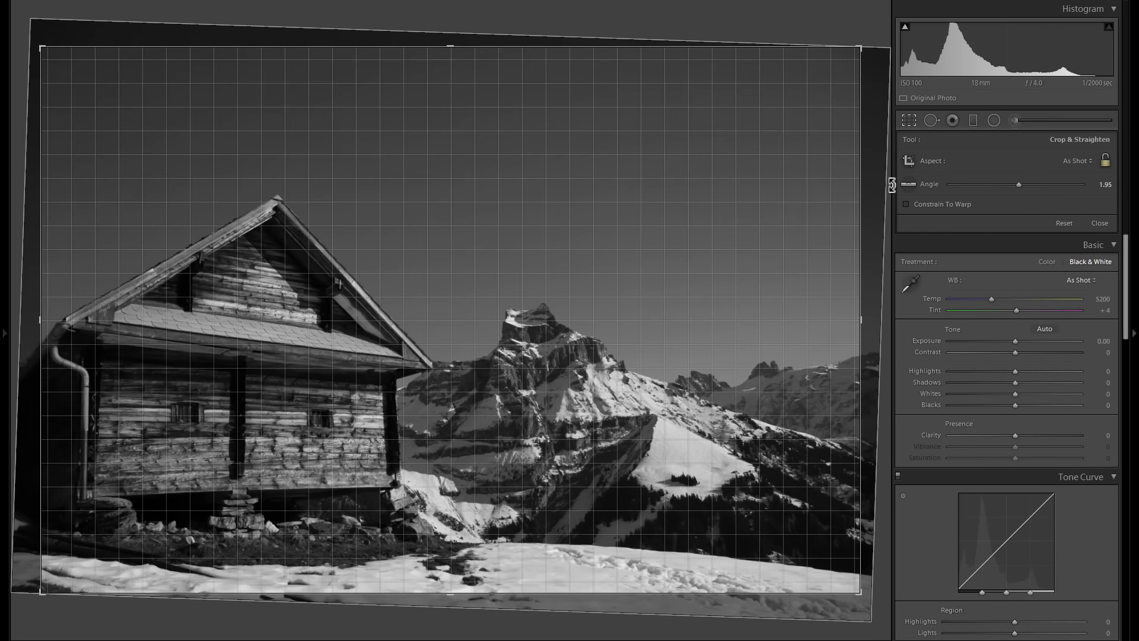
- Straighten the photo to about 2.61° and apply the 16:9 crop
left_click_drag(1018, 184, 1023, 184)
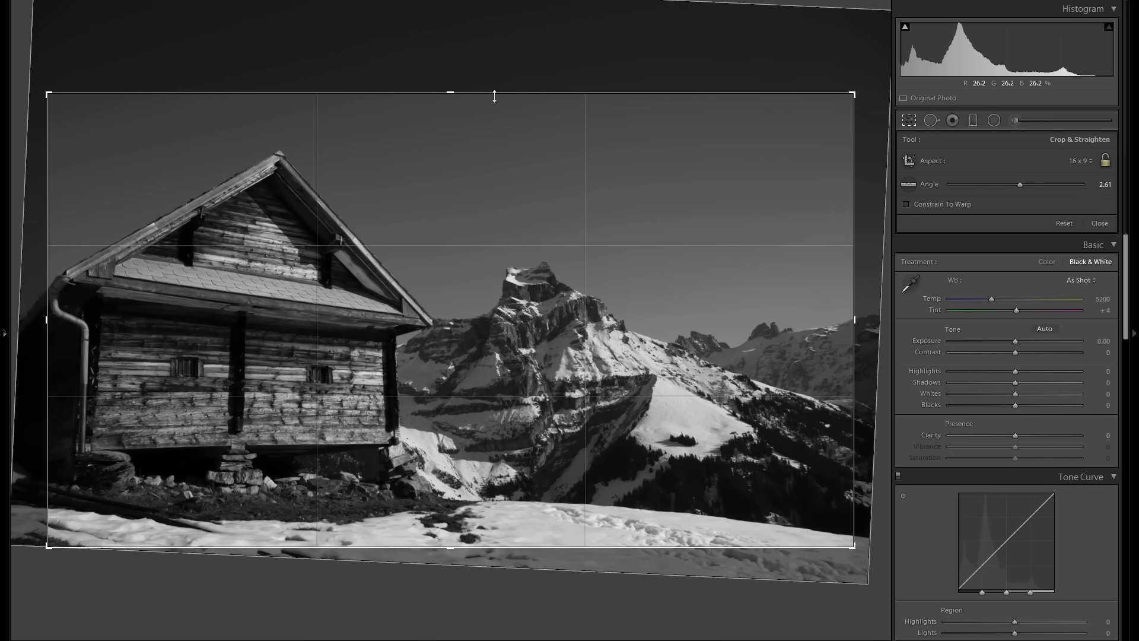
left_click(1098, 223)
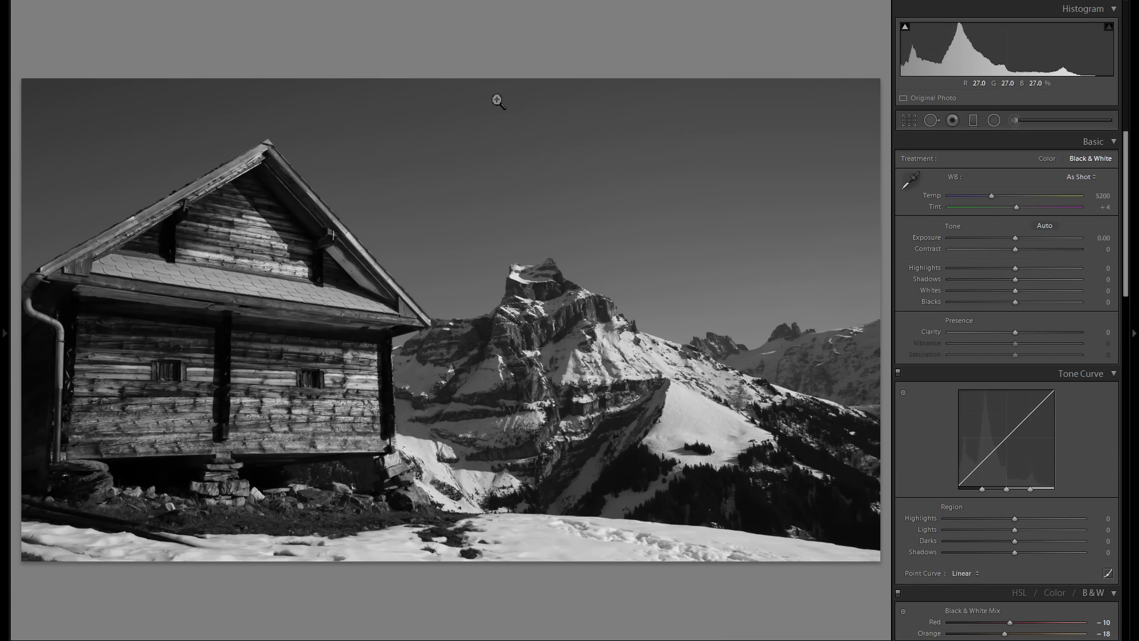
mouse_move(1021, 283)
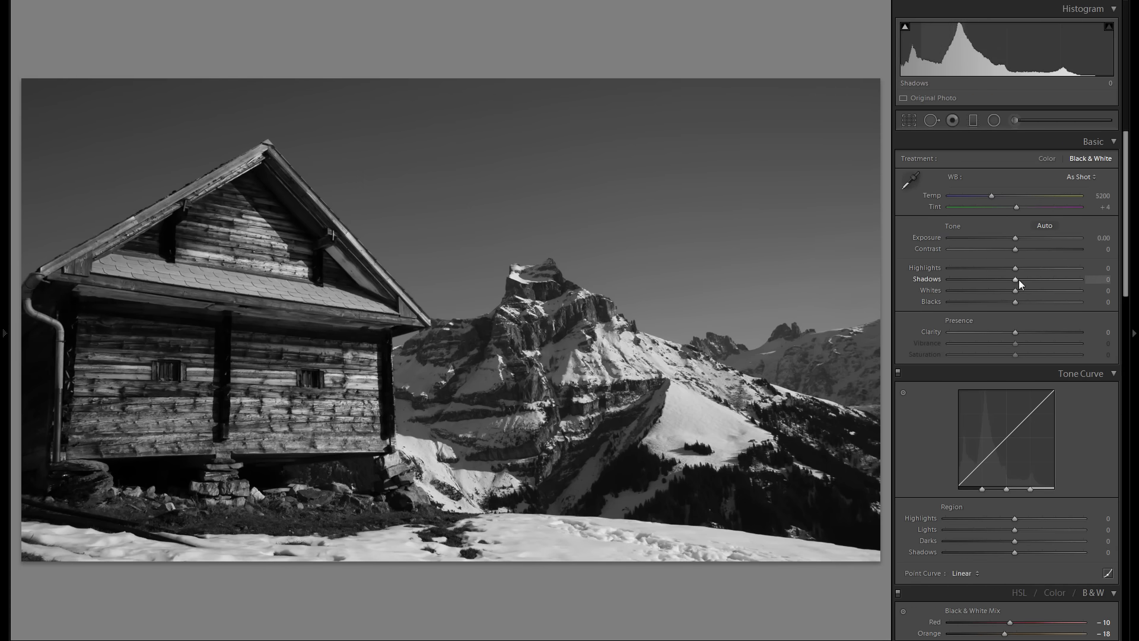
- Lift Shadows to +100, raise Exposure to +0.61, pull Highlights to −76 and Blacks to −62
left_click_drag(1016, 279, 1082, 279)
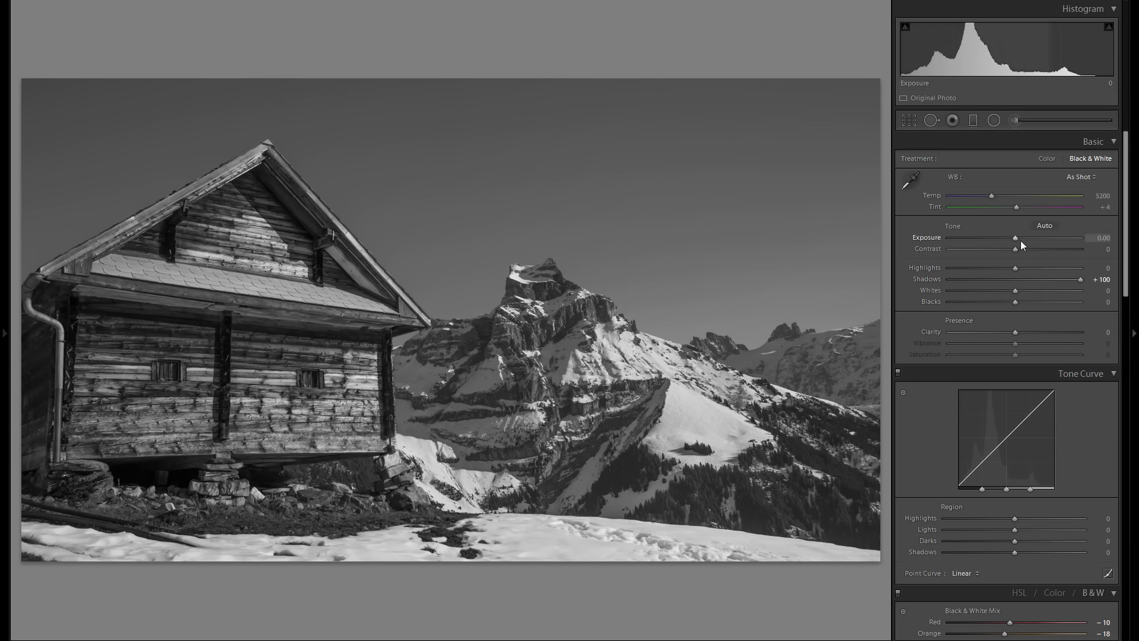
left_click_drag(1016, 237, 1020, 238)
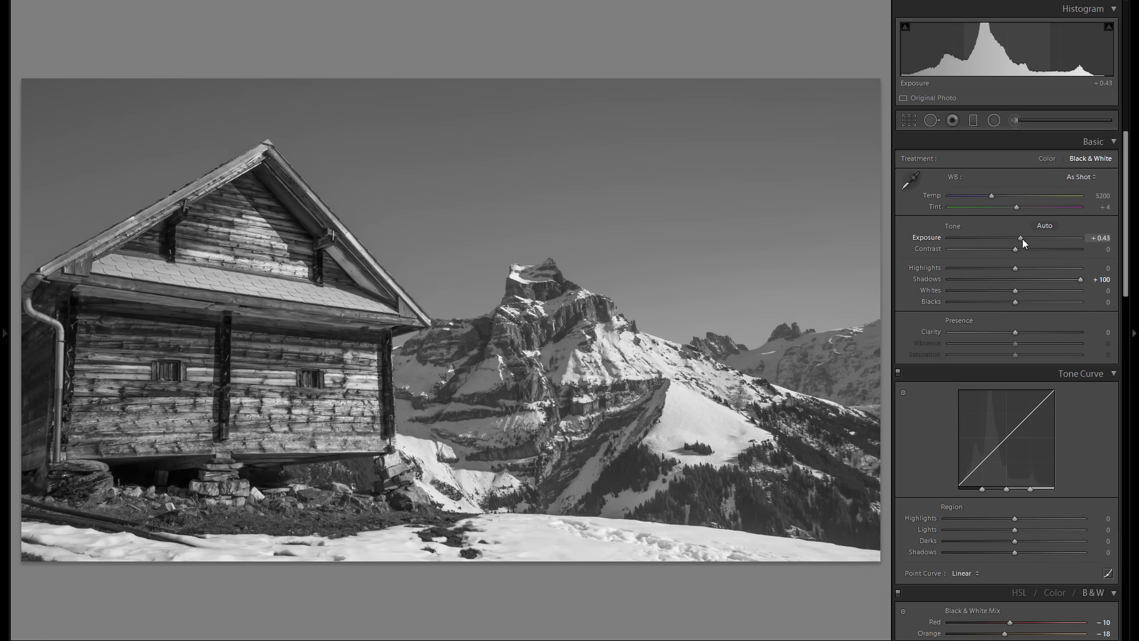
left_click_drag(1020, 237, 1025, 237)
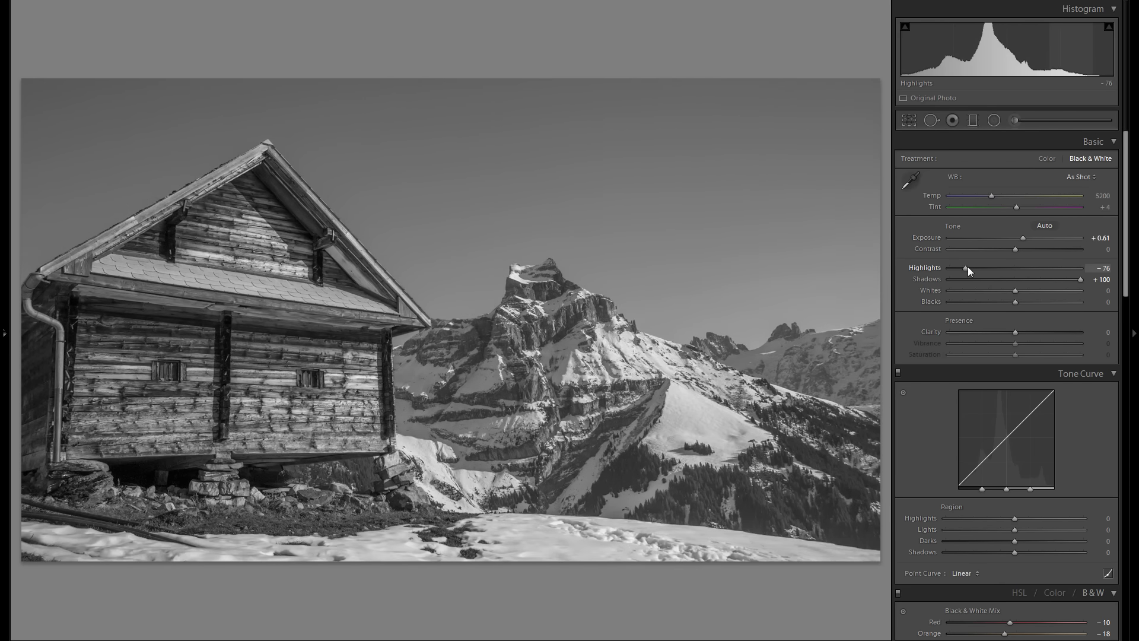
left_click_drag(1015, 301, 982, 300)
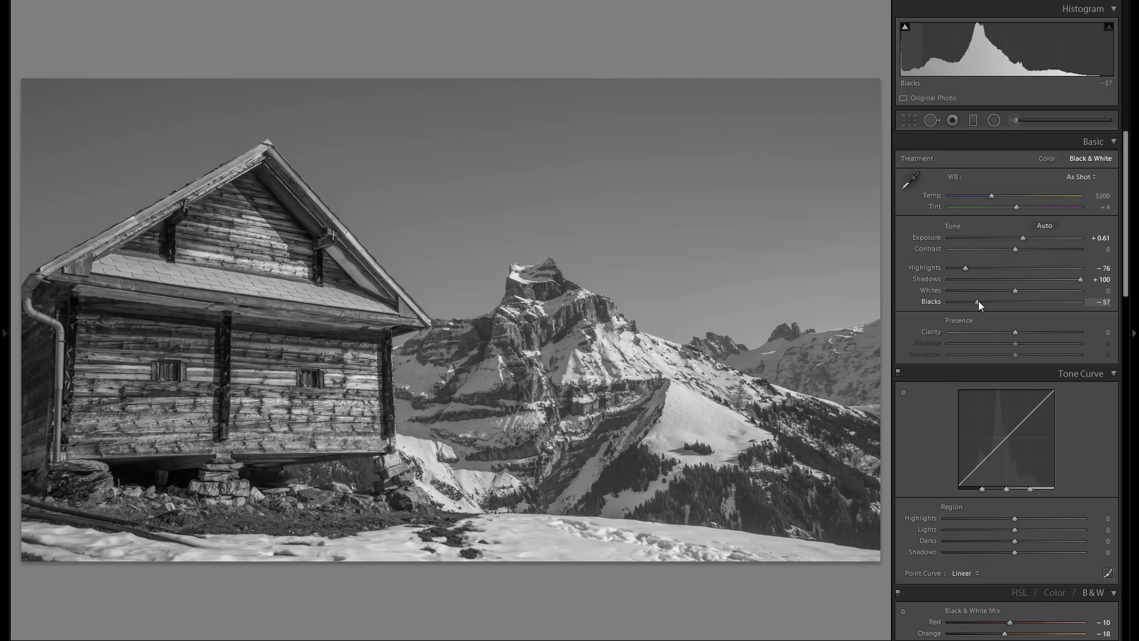
left_click_drag(979, 301, 975, 302)
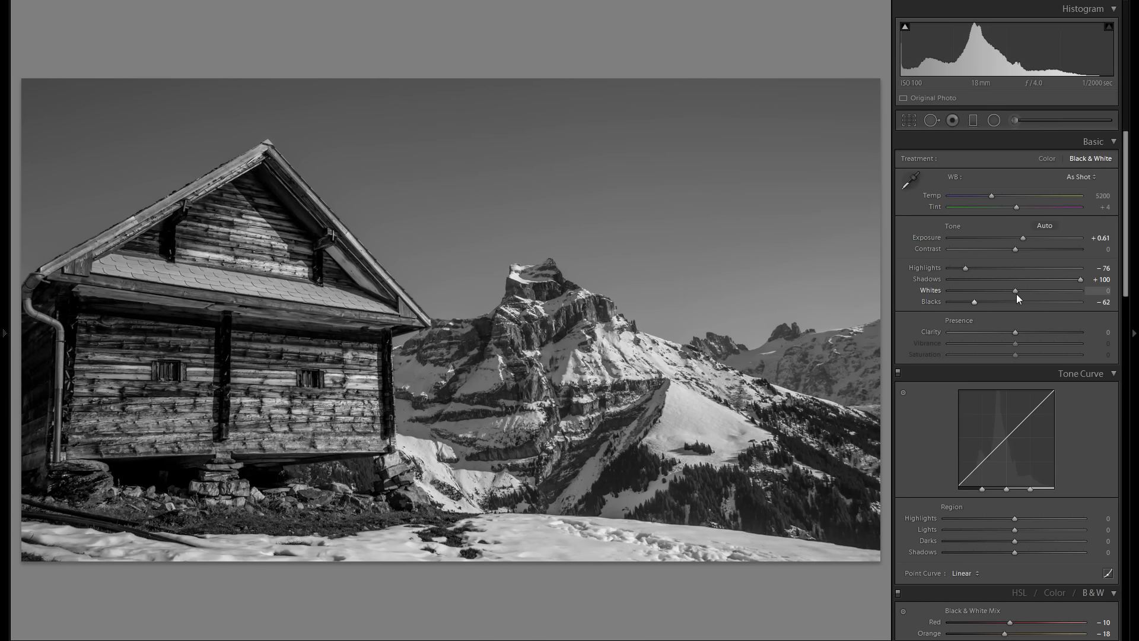
- Settle the Whites at +20 after trying brighter values
left_click_drag(1016, 291, 1032, 291)
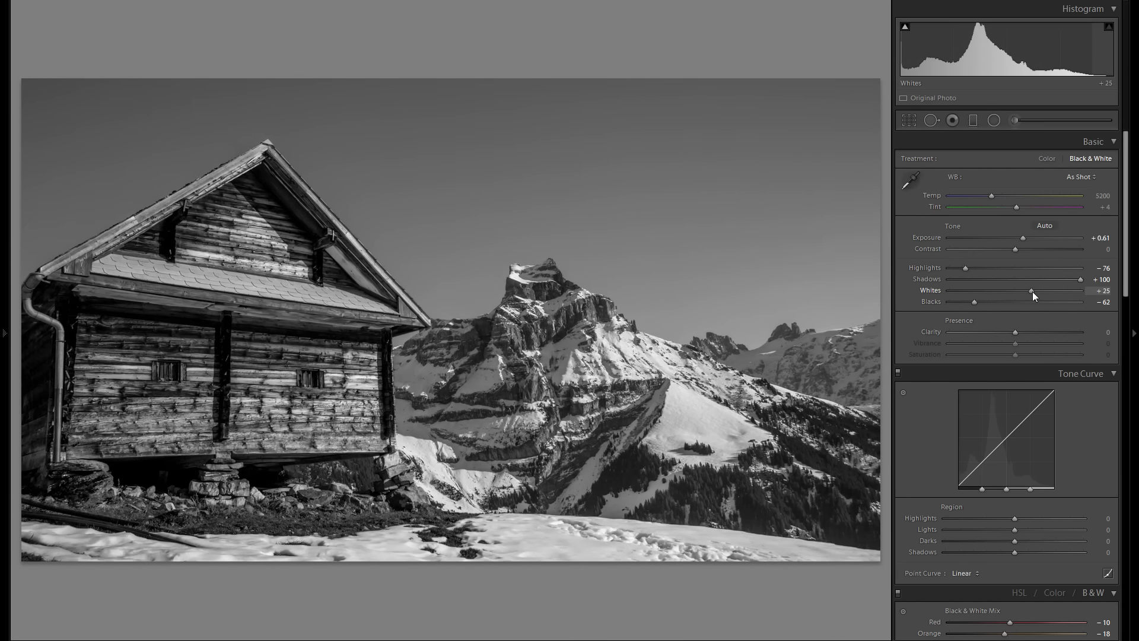
left_click_drag(1017, 294, 1057, 295)
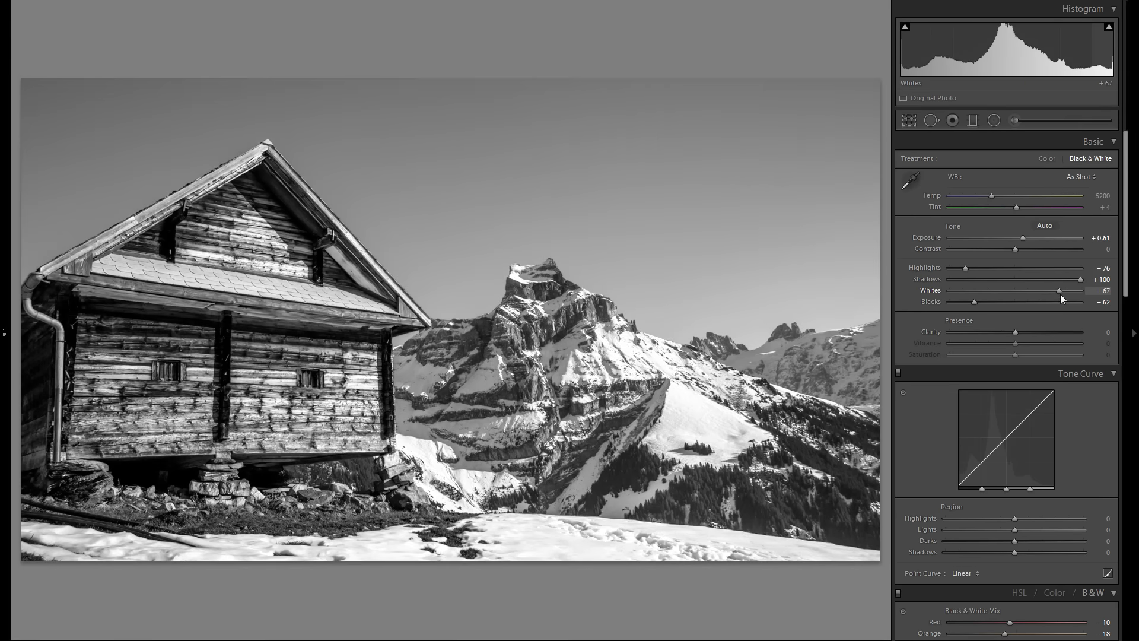
left_click_drag(1059, 290, 1039, 290)
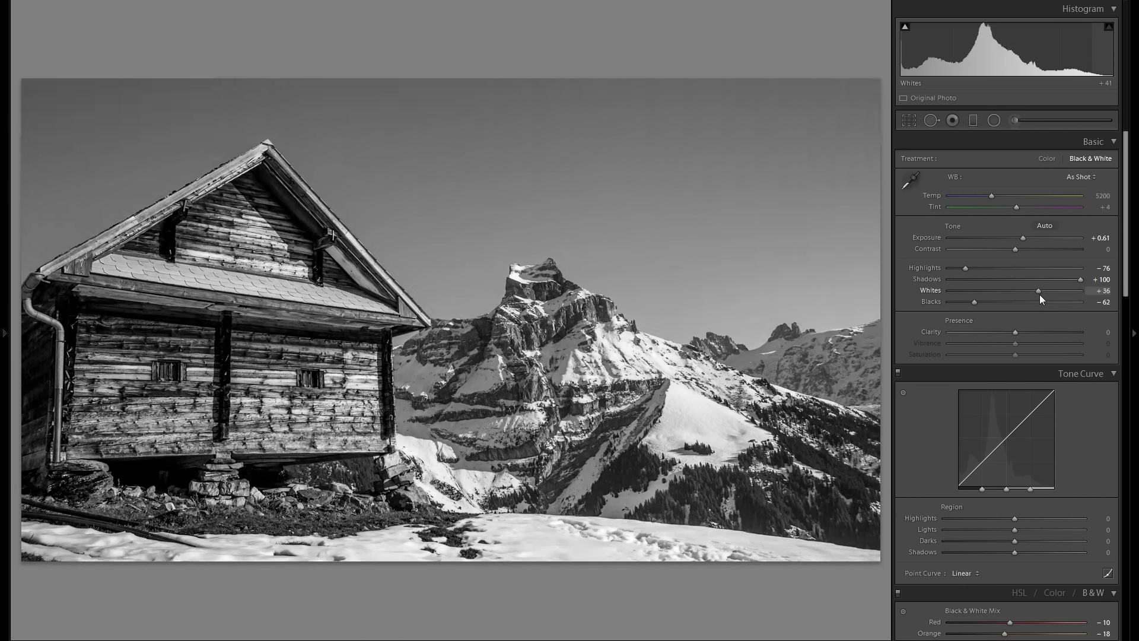
left_click_drag(1037, 290, 1027, 290)
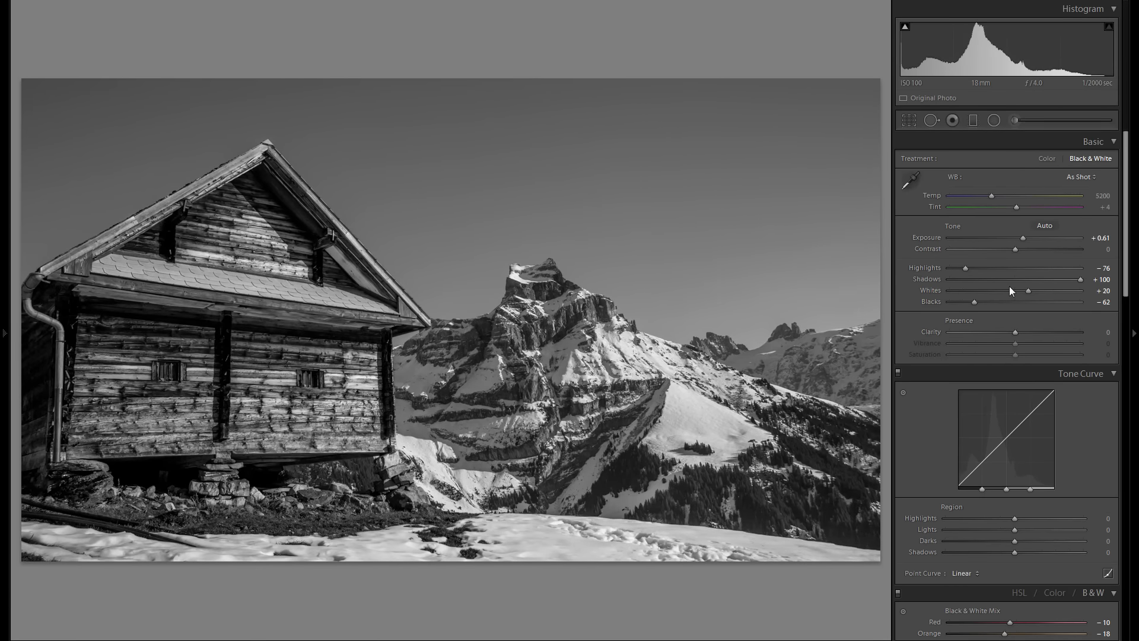
- Bring Contrast down to −34 and add Clarity +20
left_click_drag(1016, 248, 1046, 248)
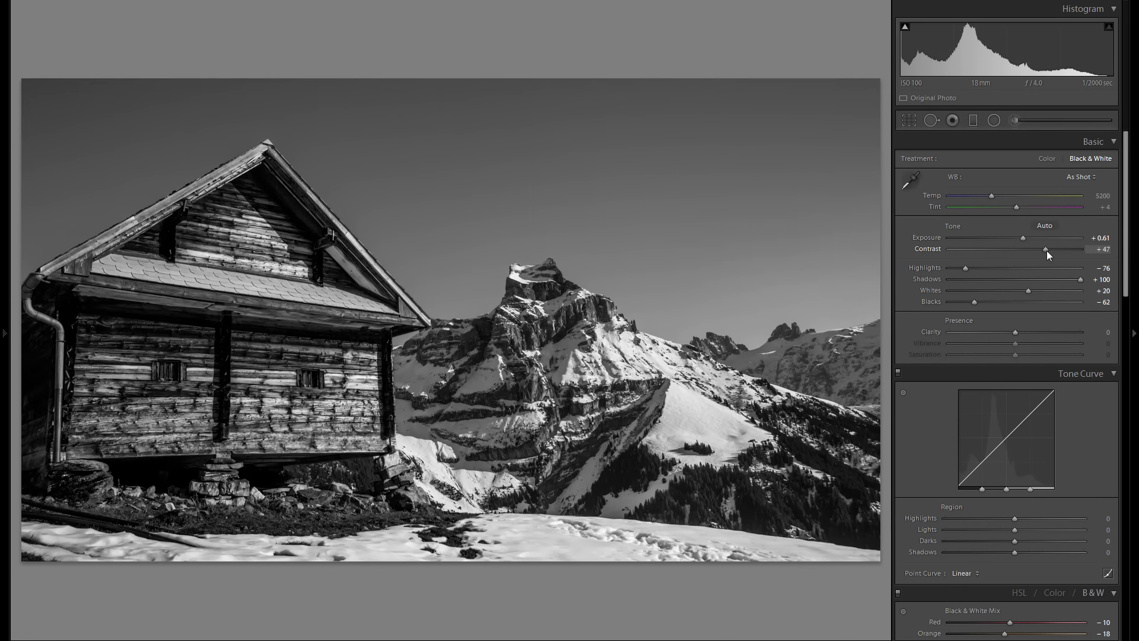
left_click_drag(1045, 248, 1033, 248)
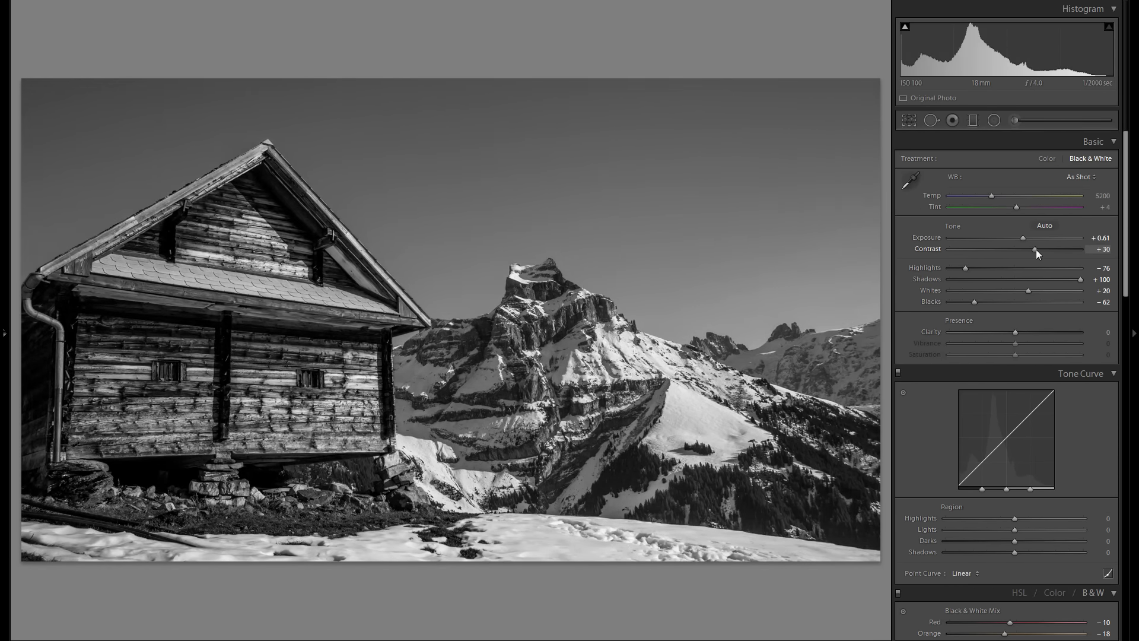
left_click_drag(1022, 248, 994, 248)
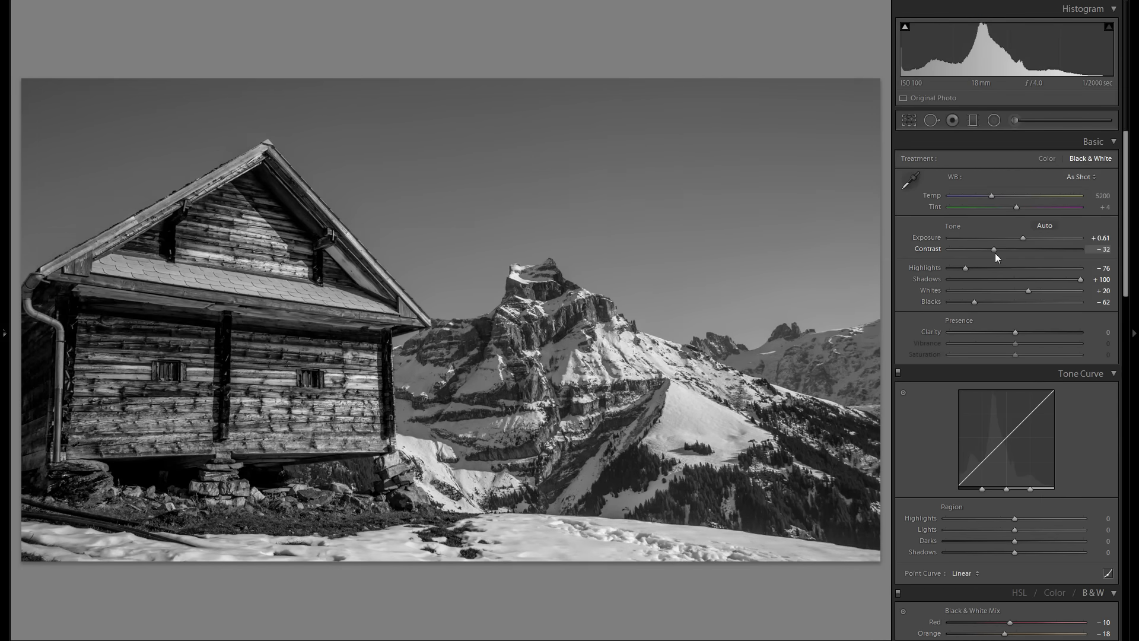
left_click_drag(995, 249, 990, 248)
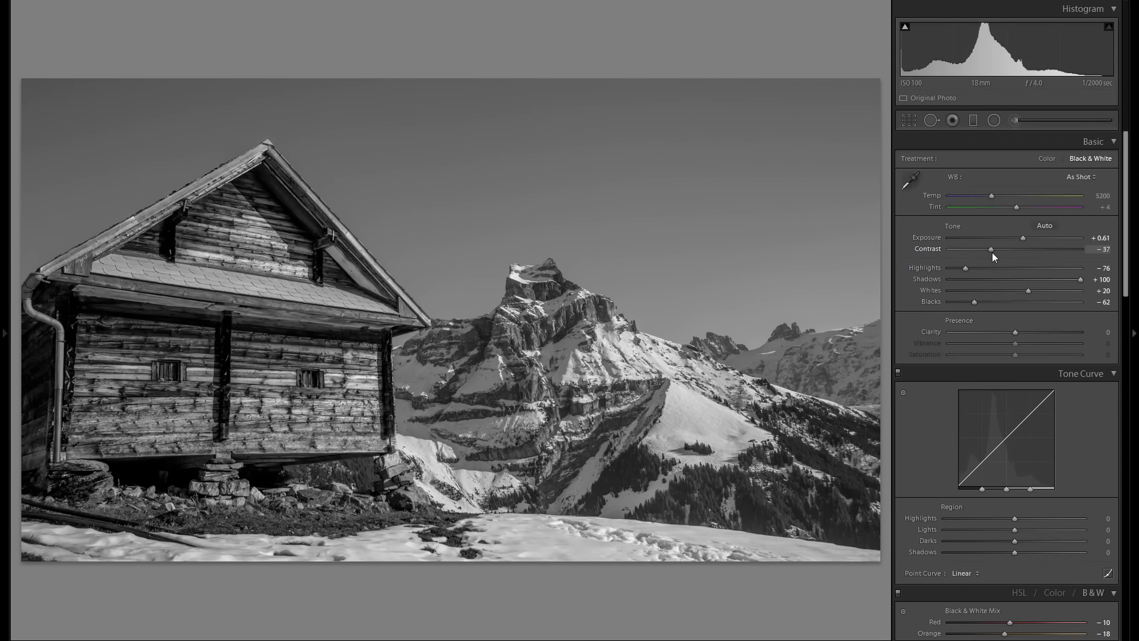
left_click_drag(989, 248, 993, 248)
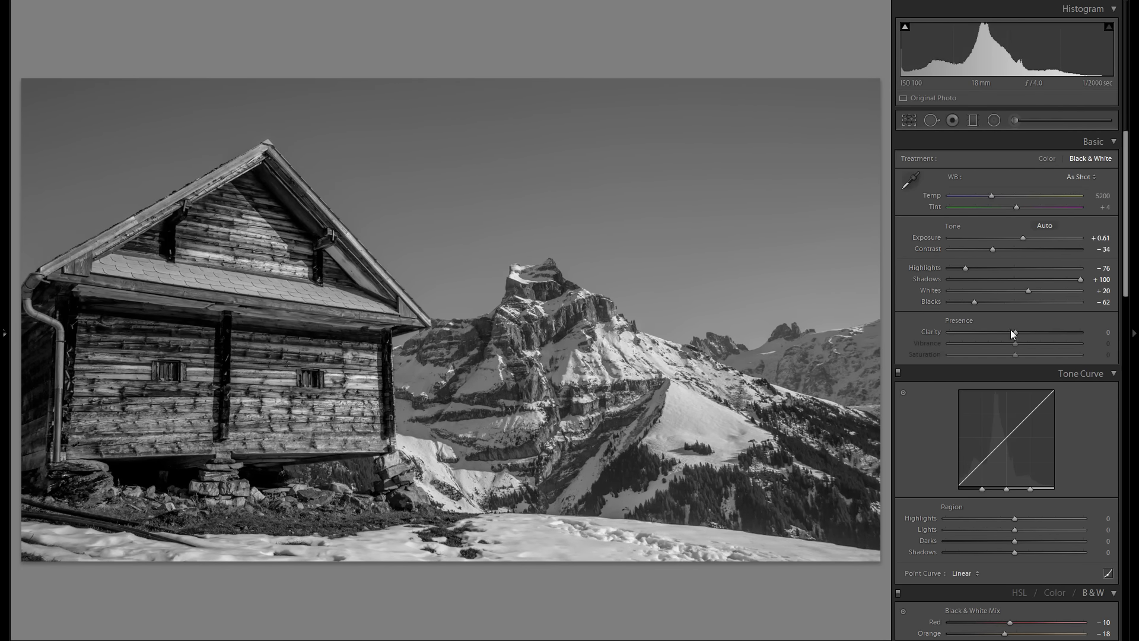
left_click_drag(1014, 333, 1021, 333)
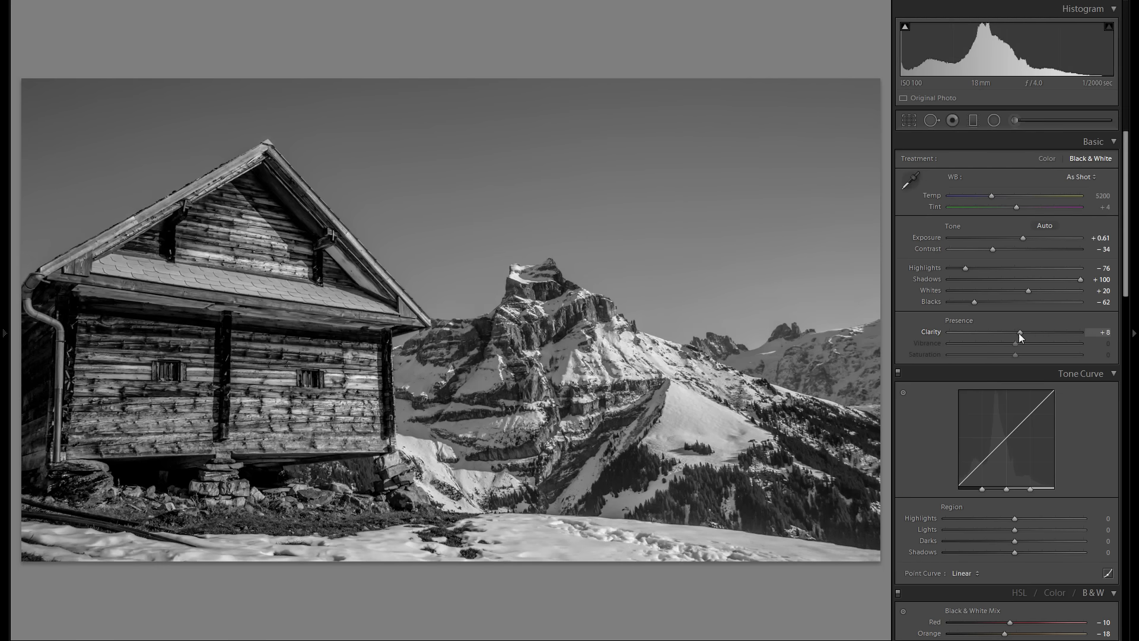
left_click_drag(1020, 342, 1030, 342)
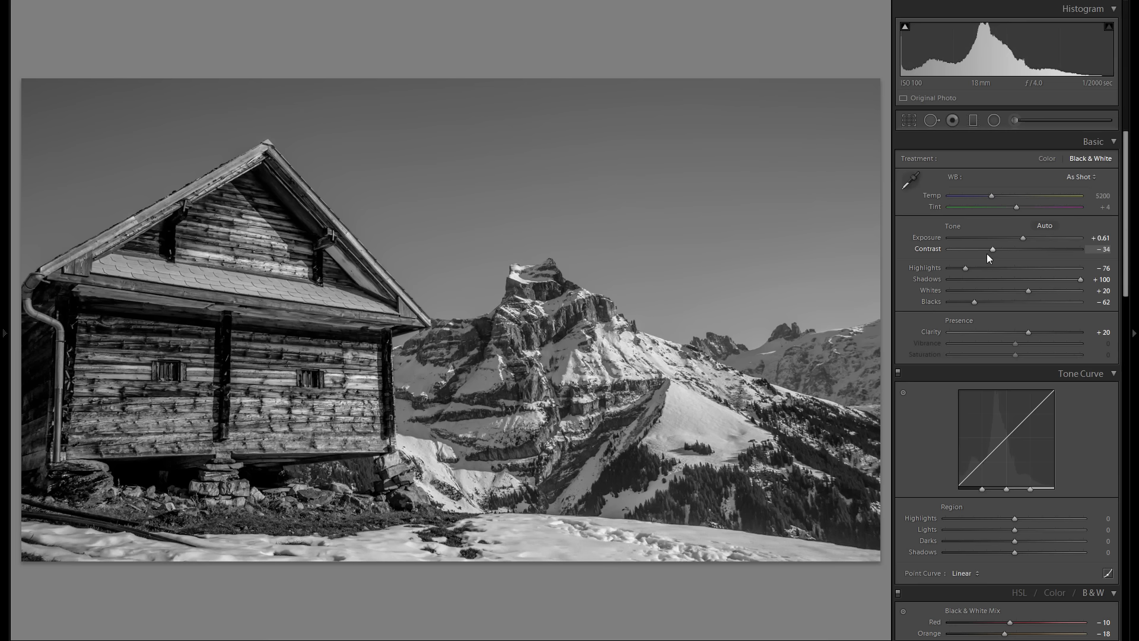
left_click(1014, 120)
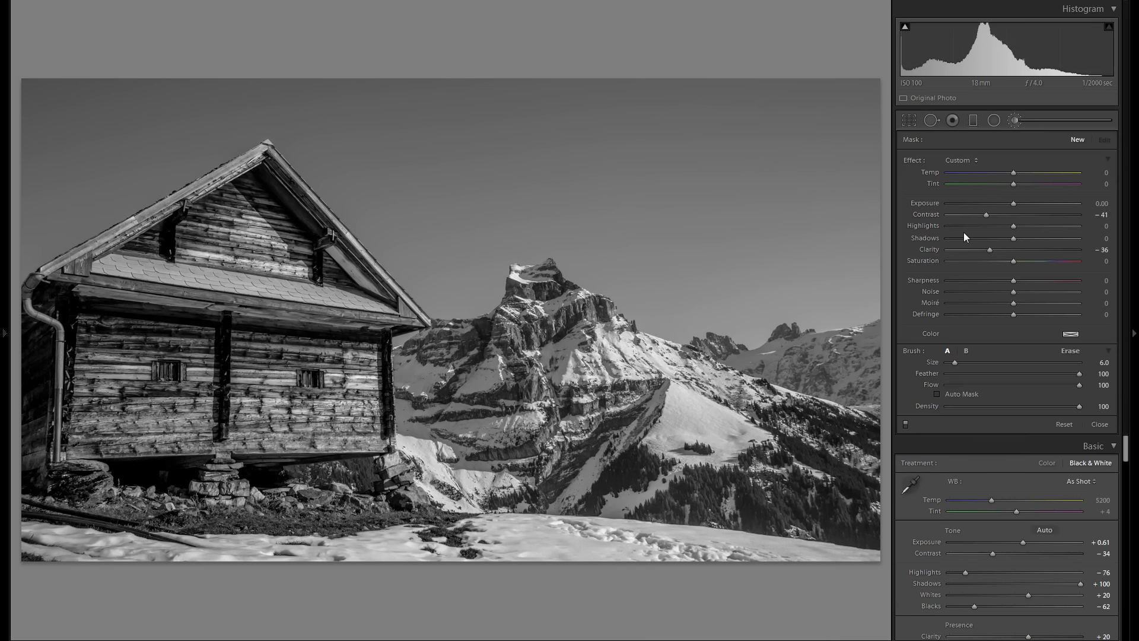
mouse_move(1015, 122)
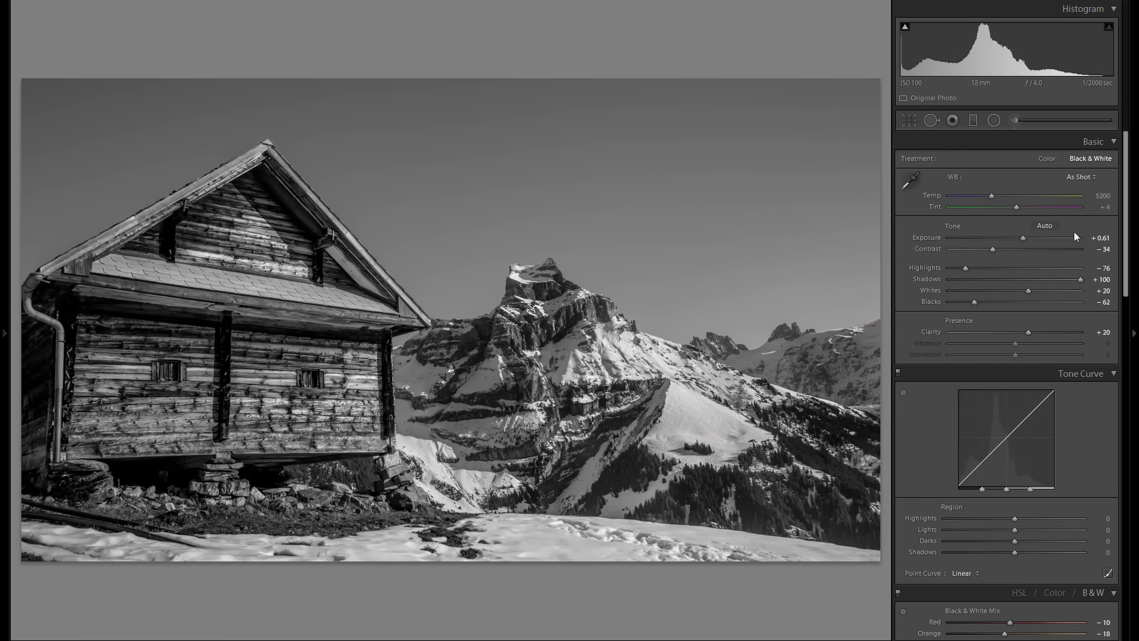
mouse_move(1051, 525)
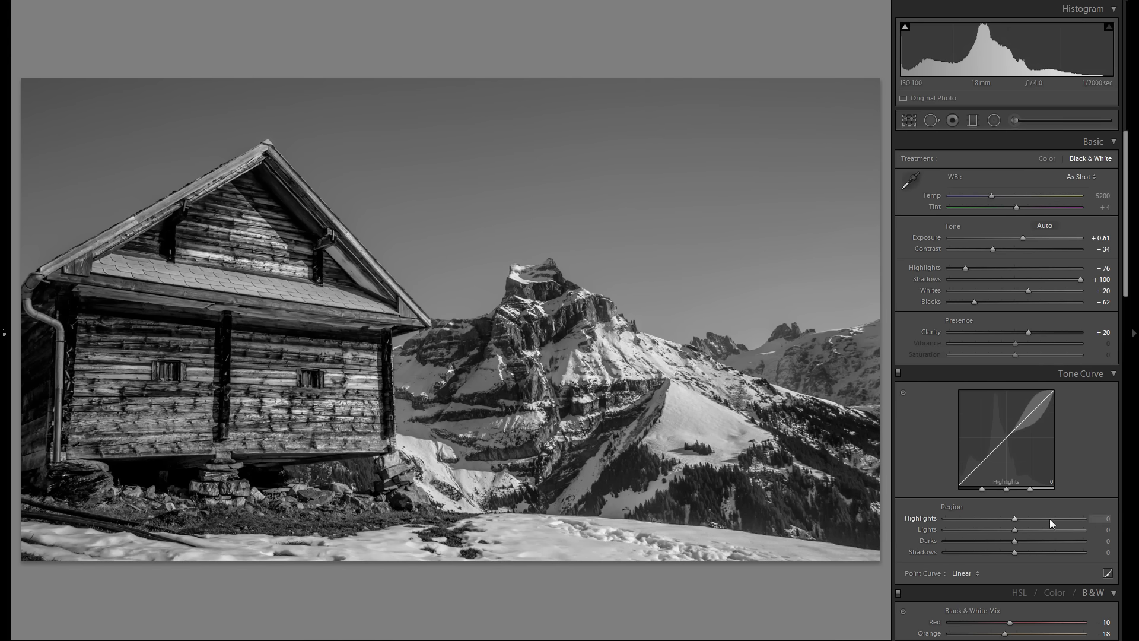
- Raise the tone curve Highlights to +13 and Lights to +3
left_click_drag(1015, 519, 1024, 518)
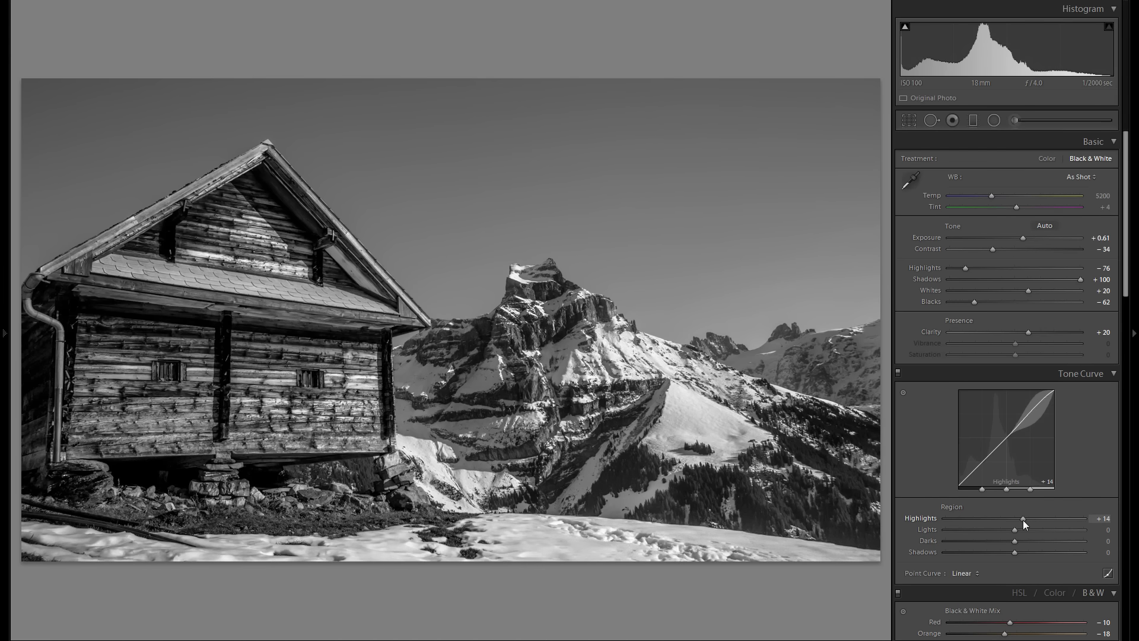
left_click_drag(1023, 530, 1007, 530)
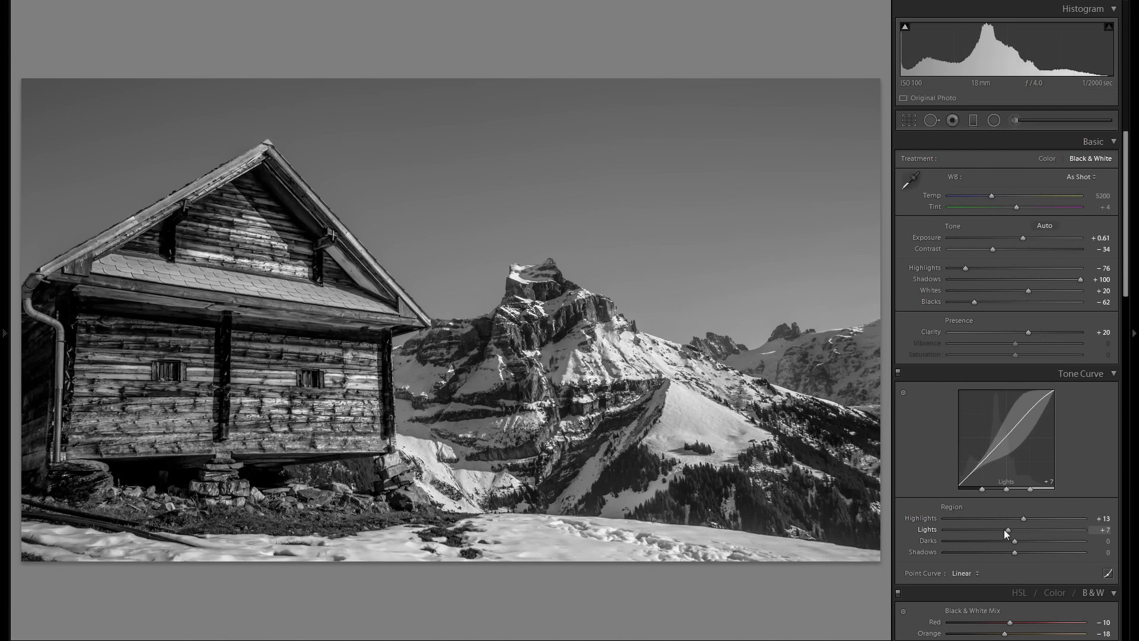
left_click_drag(1005, 529, 1010, 529)
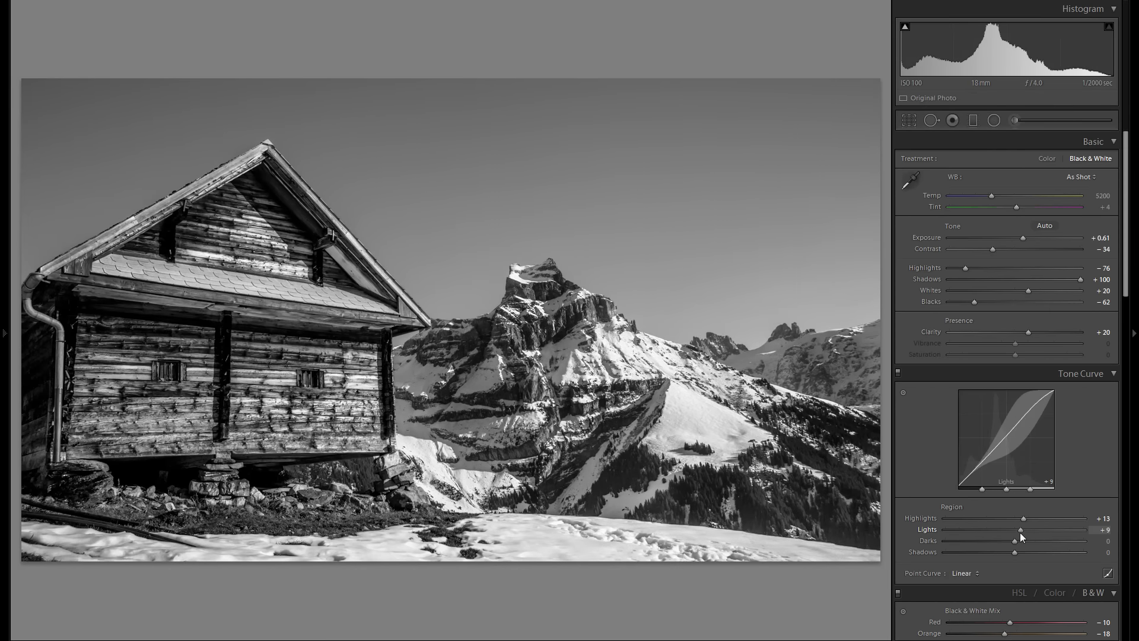
left_click_drag(1019, 530, 1015, 529)
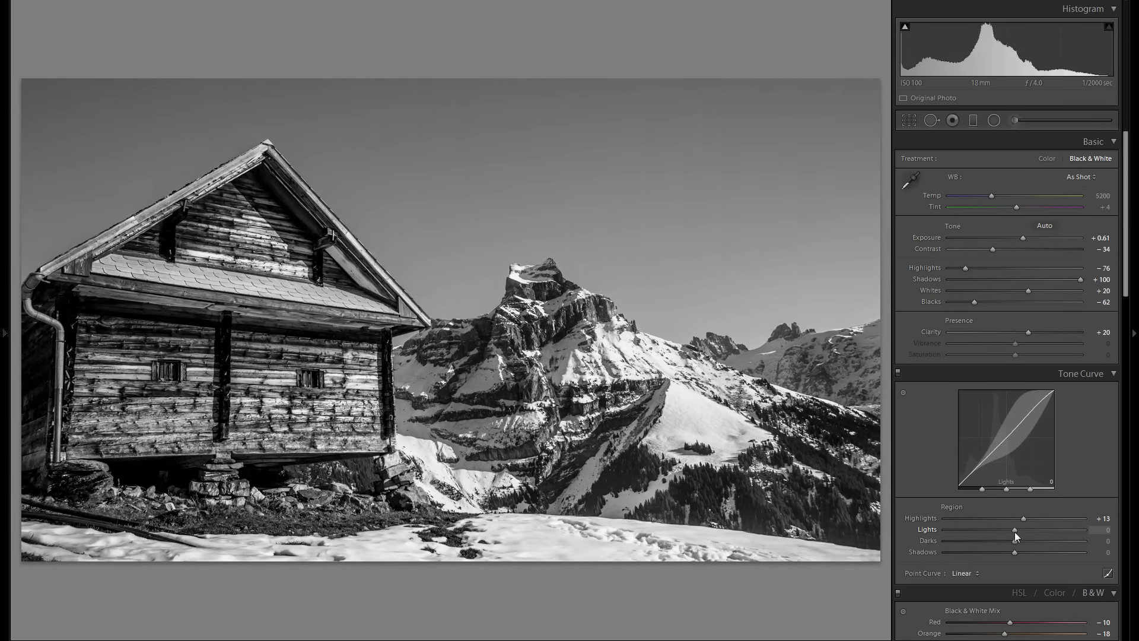
left_click_drag(1014, 529, 1017, 530)
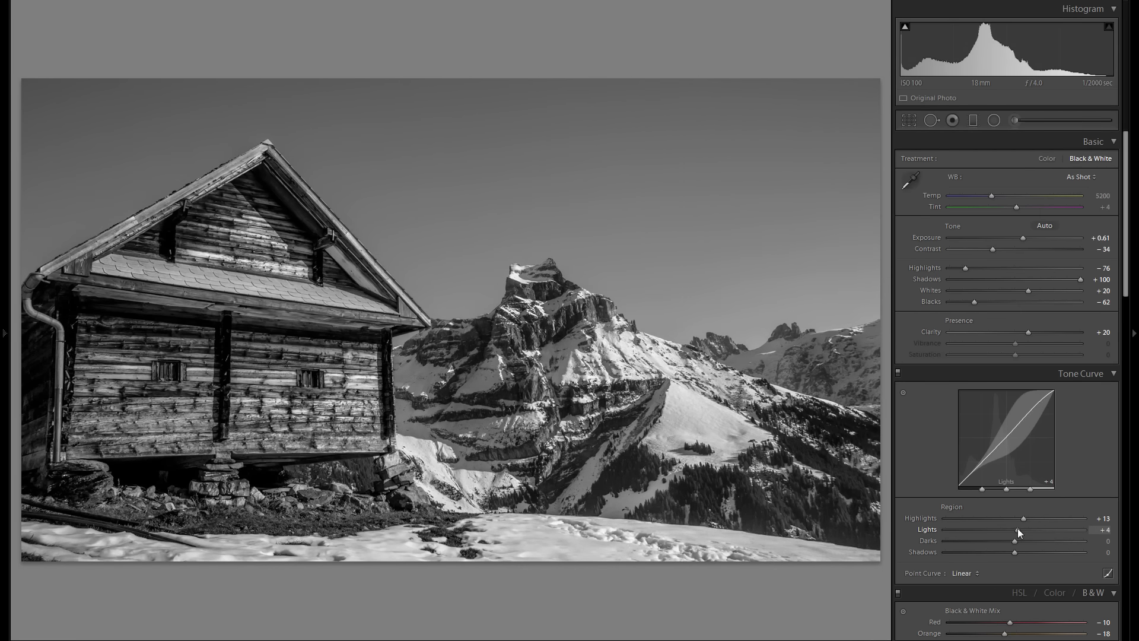
- Set the tone curve Darks to −4 and Shadows to +3
left_click_drag(1015, 541, 1031, 541)
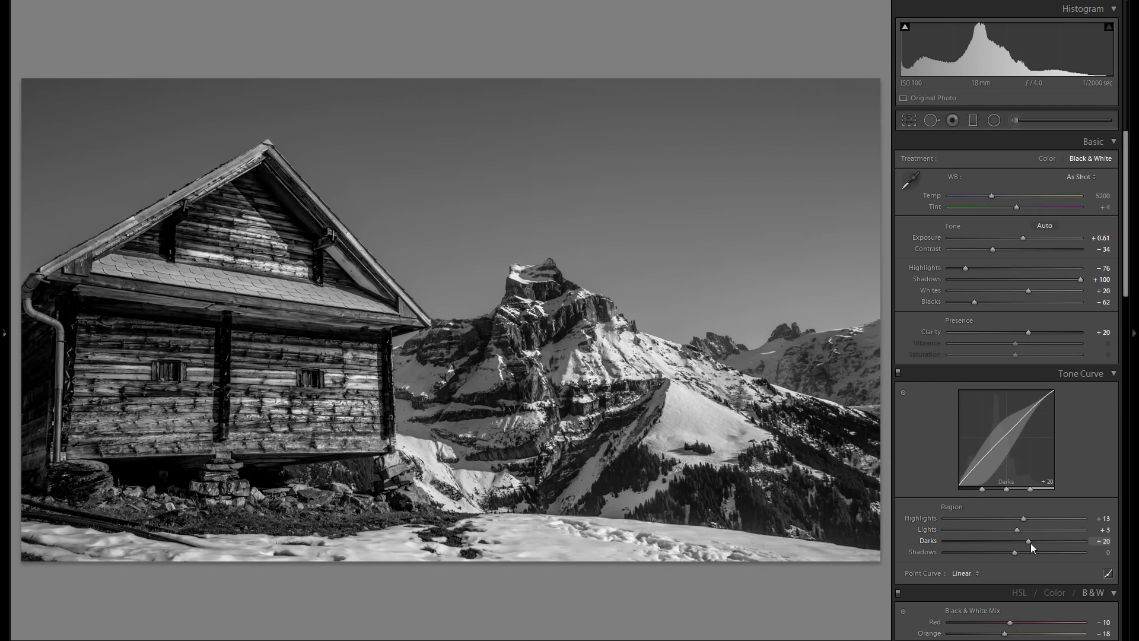
left_click_drag(1029, 541, 1010, 541)
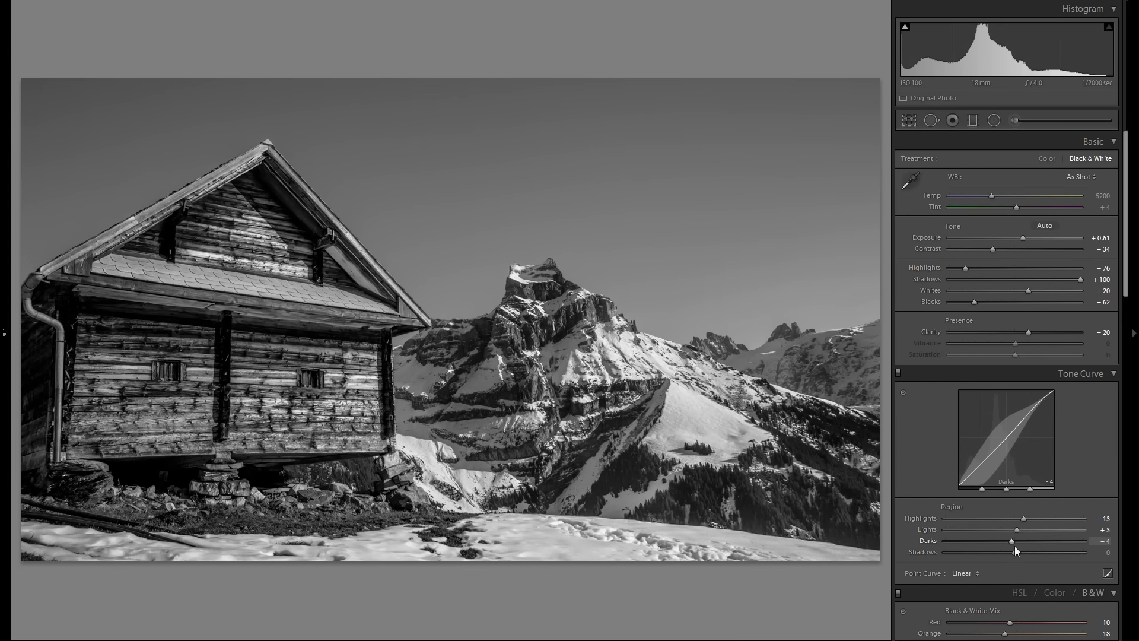
left_click_drag(1007, 552, 999, 552)
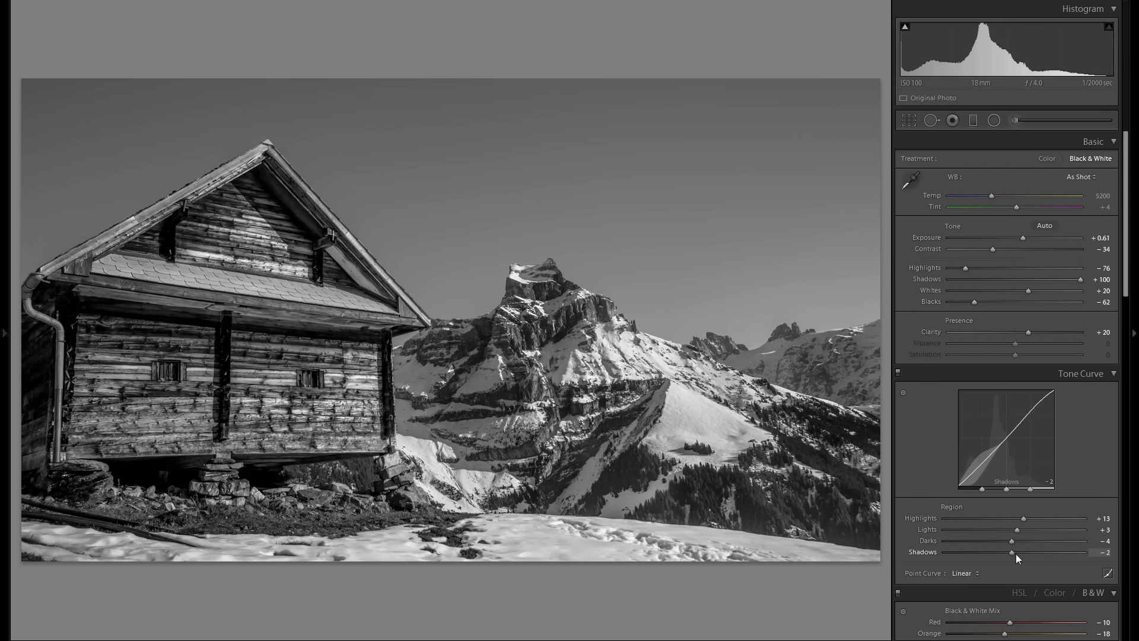
left_click_drag(1008, 552, 1019, 552)
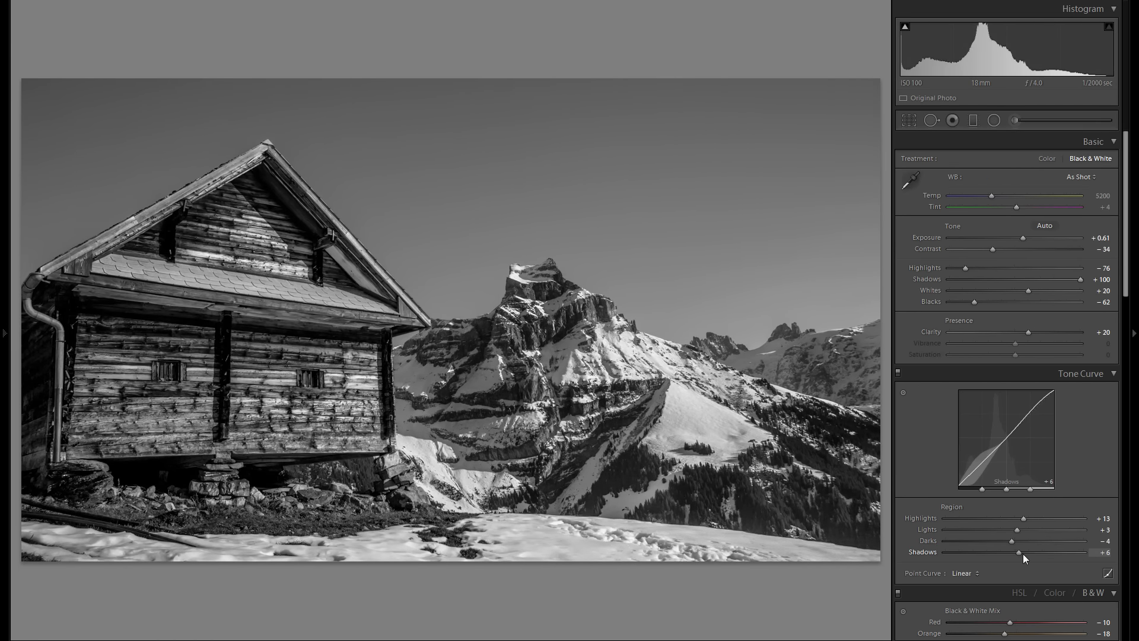
left_click_drag(1018, 551, 1006, 552)
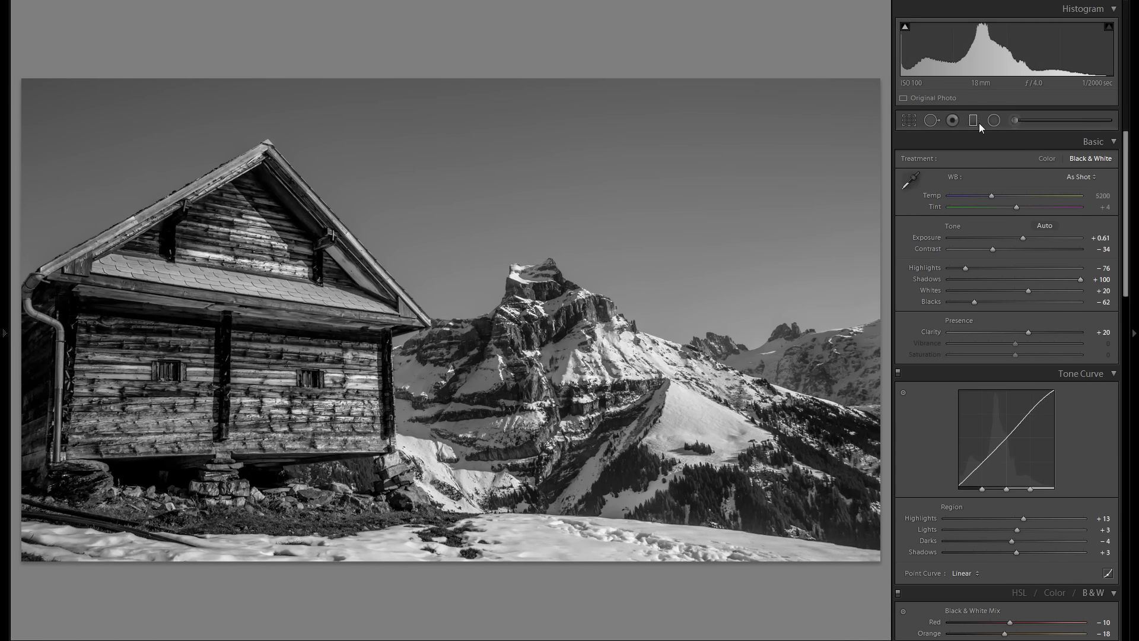
mouse_move(980, 121)
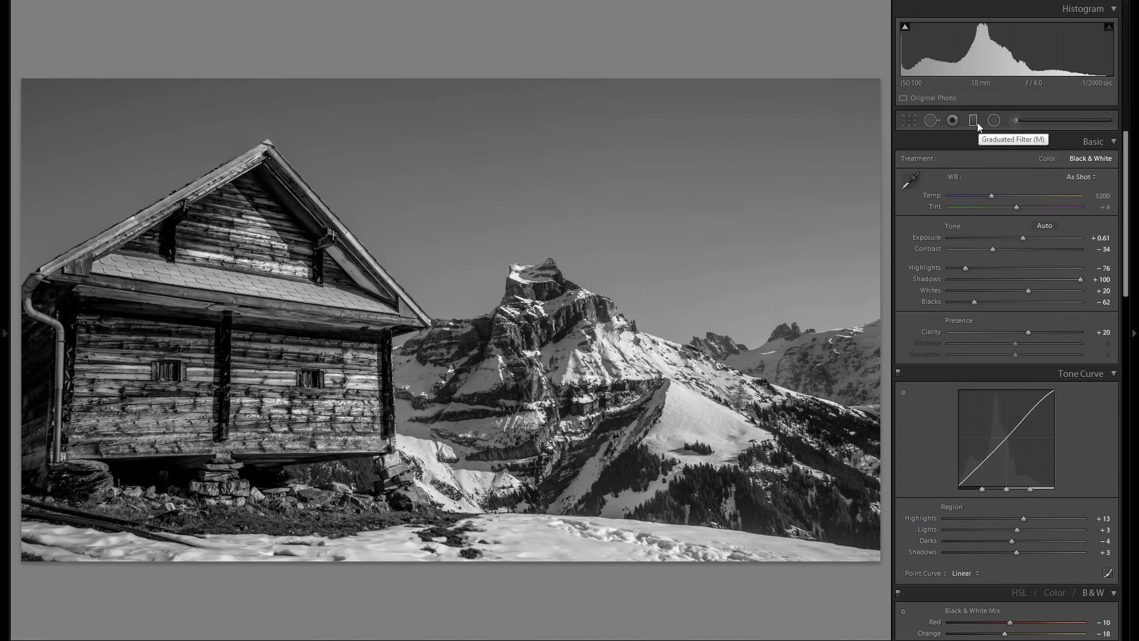
- Add a diagonal graduated filter at about −0.31 exposure and compare its effect
left_click(973, 119)
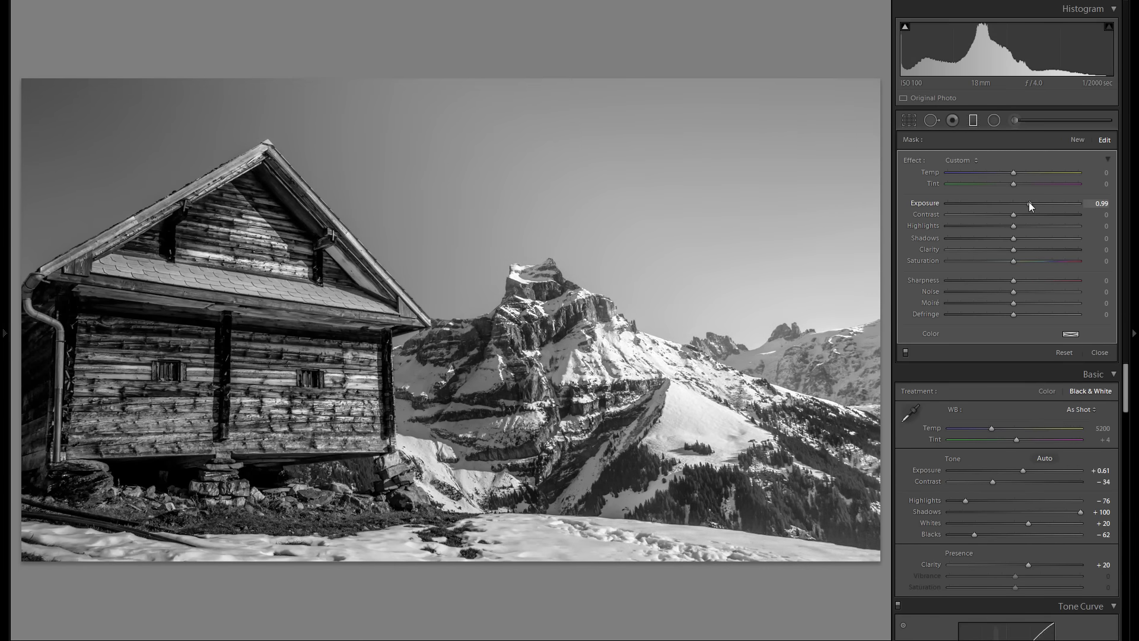
left_click_drag(1027, 203, 1011, 202)
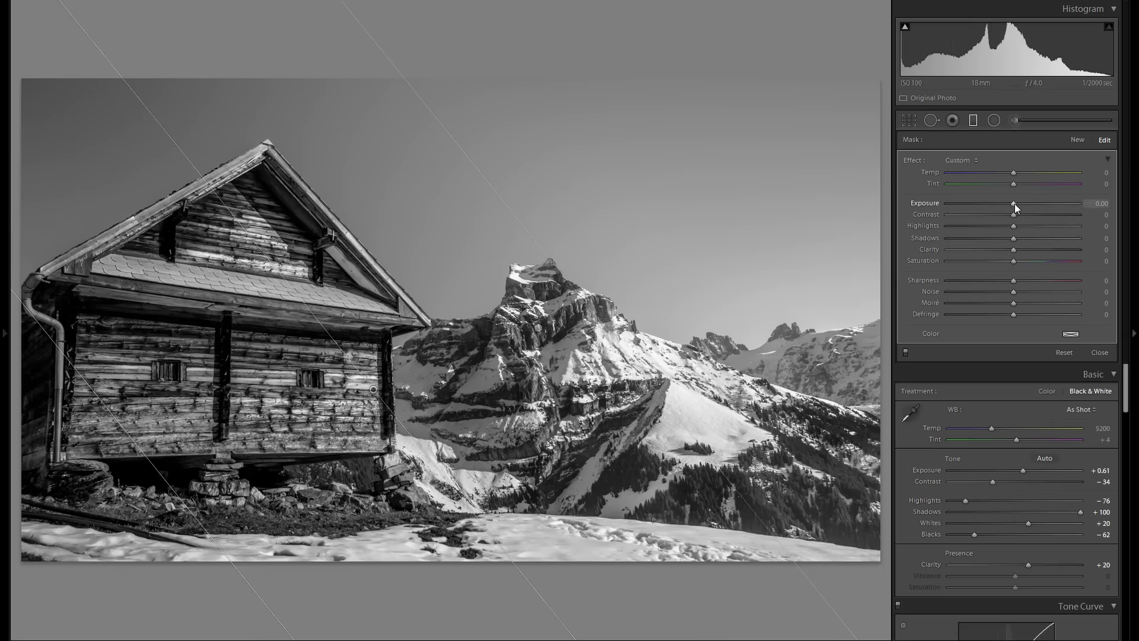
left_click_drag(1015, 203, 1009, 203)
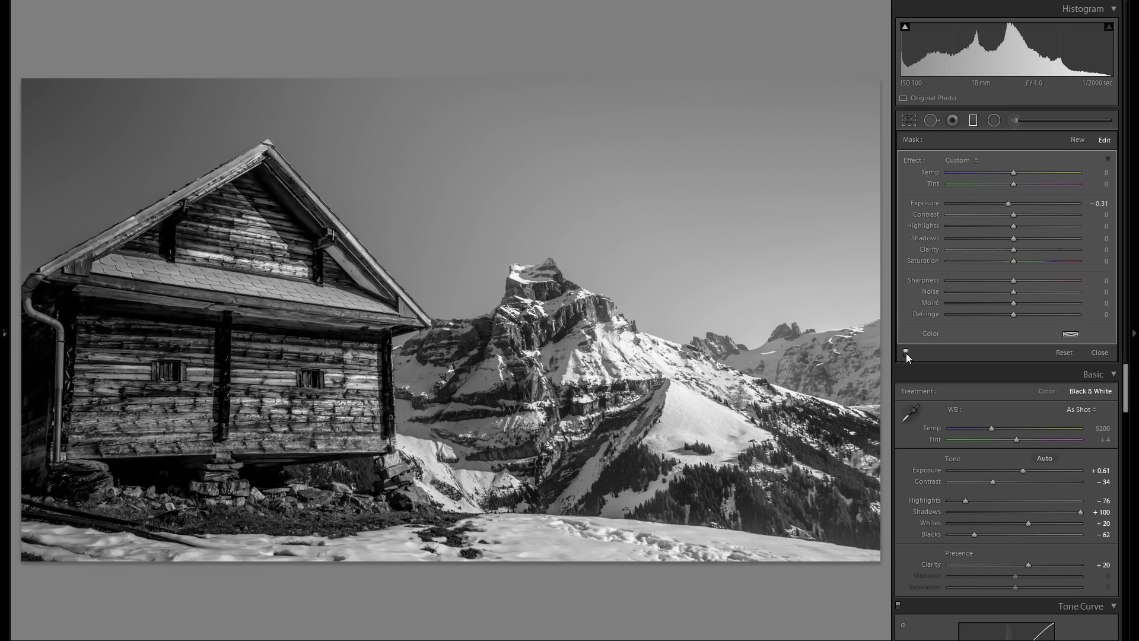
left_click(906, 352)
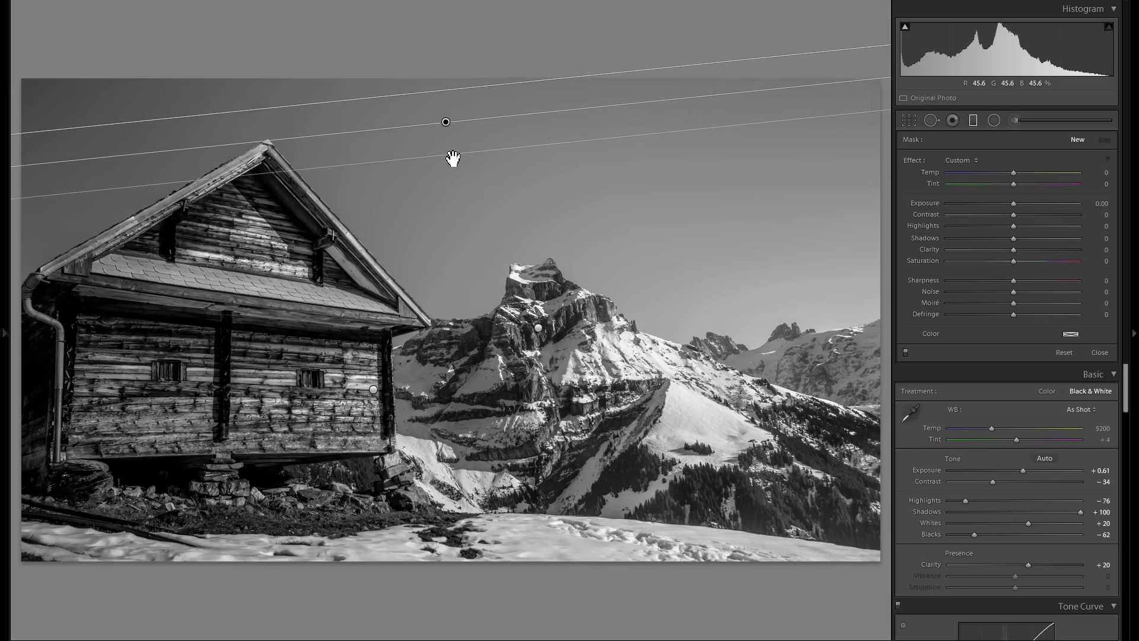
- Place a graduated filter across the top of the sky and set its exposure to −0.42
left_click_drag(445, 121, 376, 104)
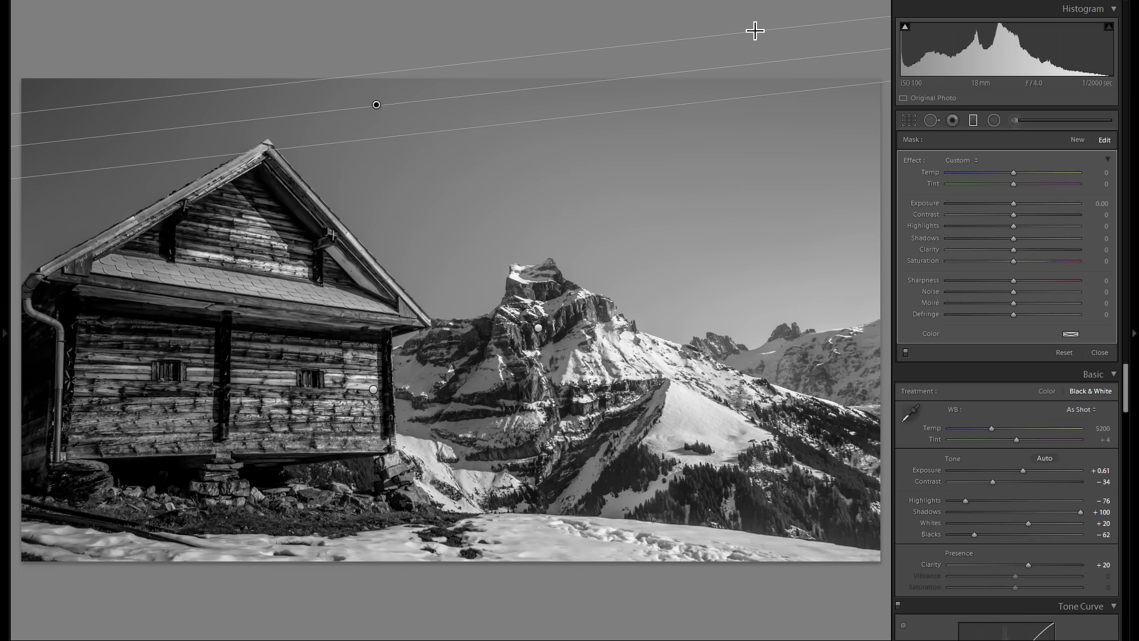
mouse_move(350, 121)
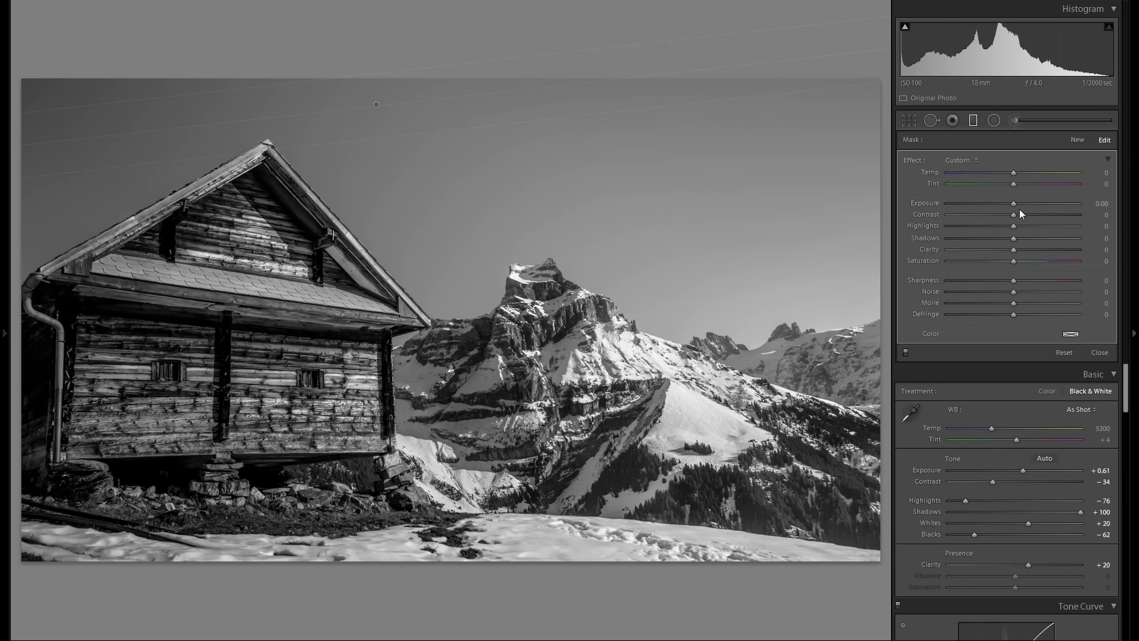
left_click_drag(1010, 203, 1007, 203)
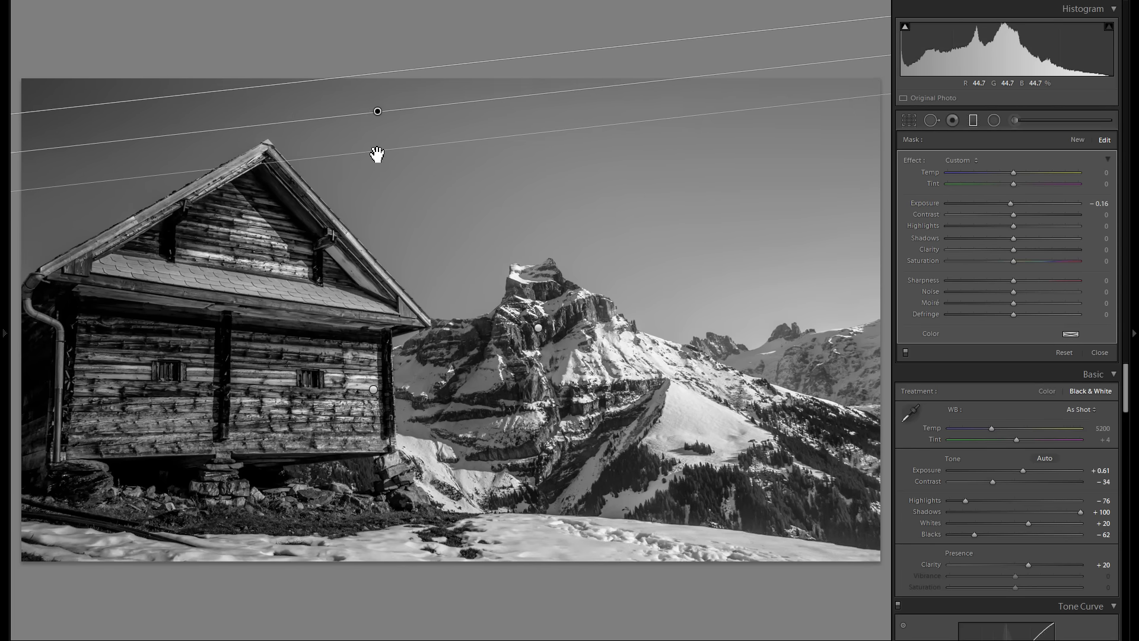
left_click_drag(1010, 203, 992, 202)
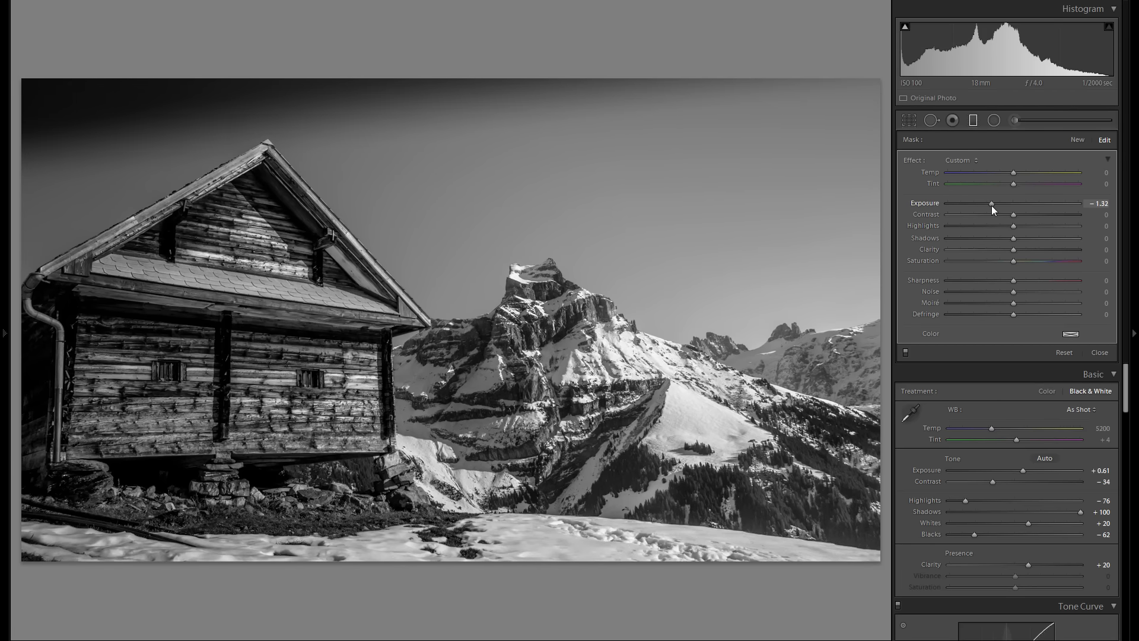
left_click_drag(991, 203, 1010, 203)
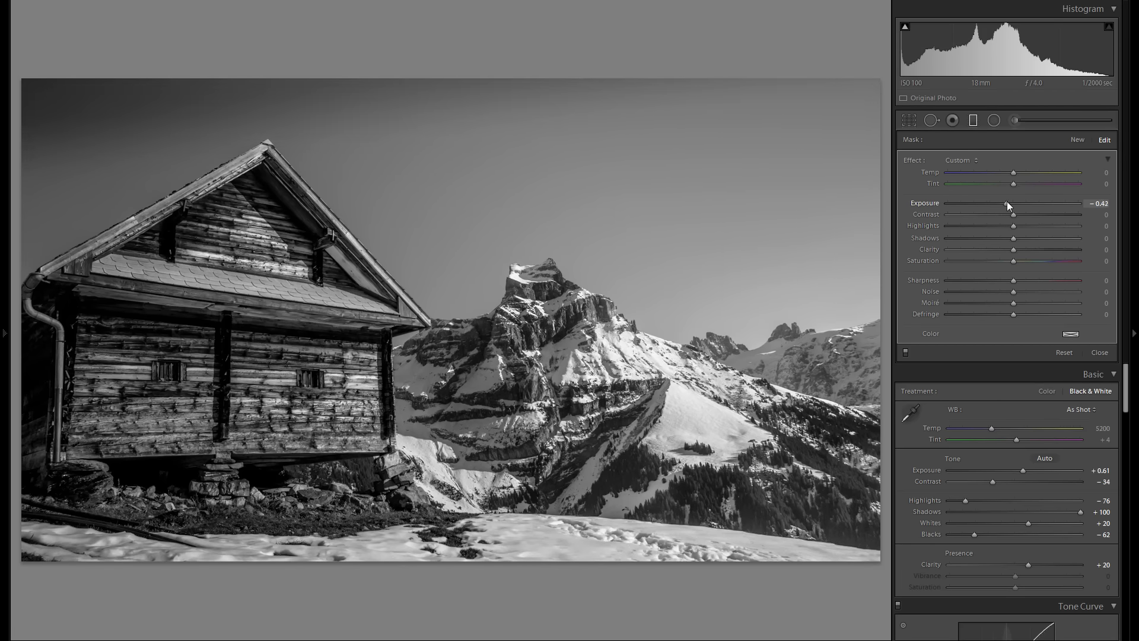
left_click_drag(1013, 203, 1007, 203)
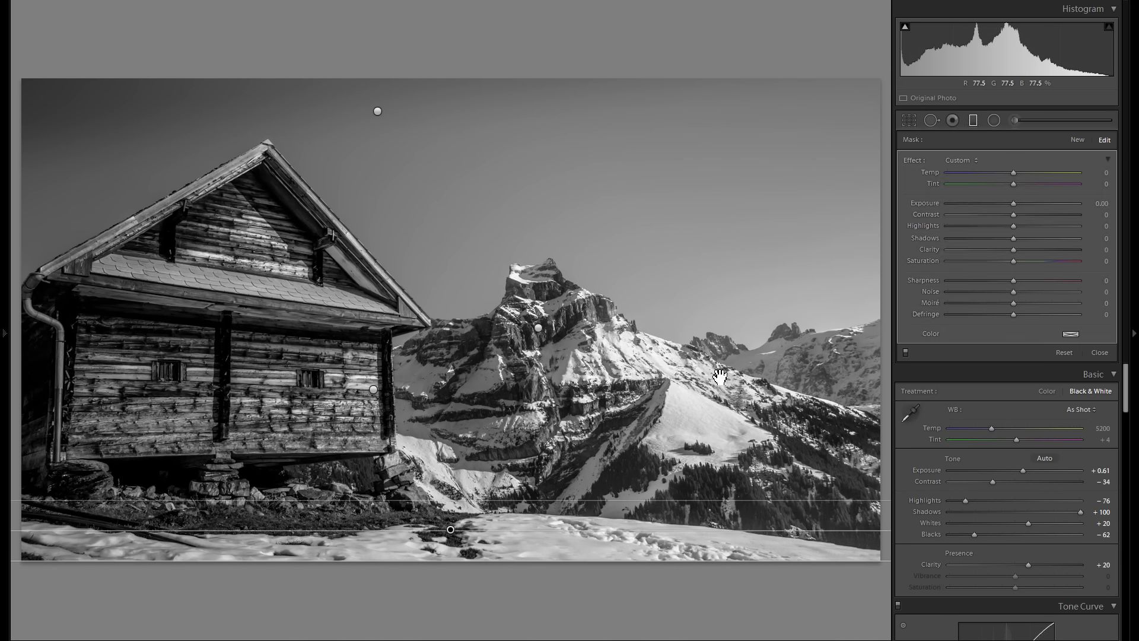
left_click_drag(1035, 203, 1013, 203)
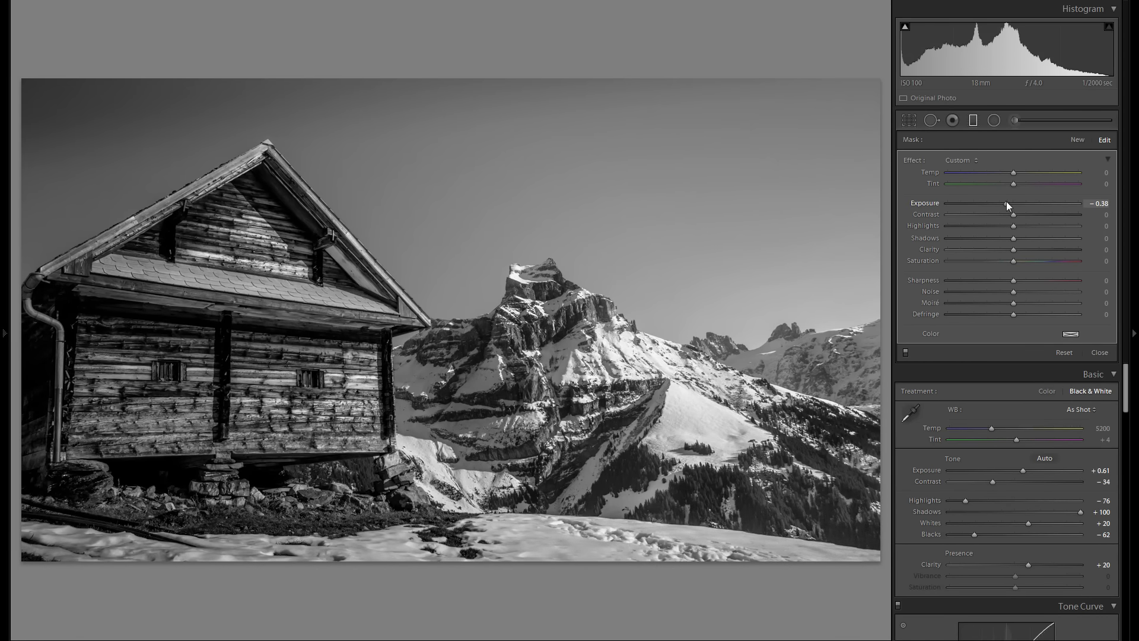
left_click_drag(1014, 203, 1010, 203)
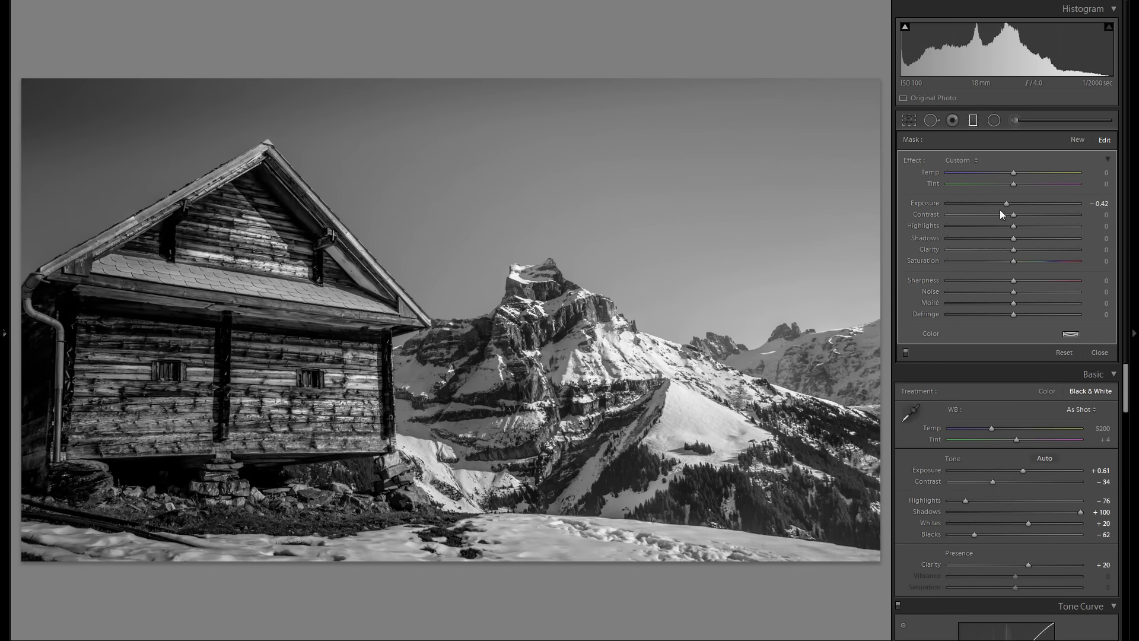
- Close the filter panel and darken the corners with a post-crop vignette of about −19
left_click(1099, 352)
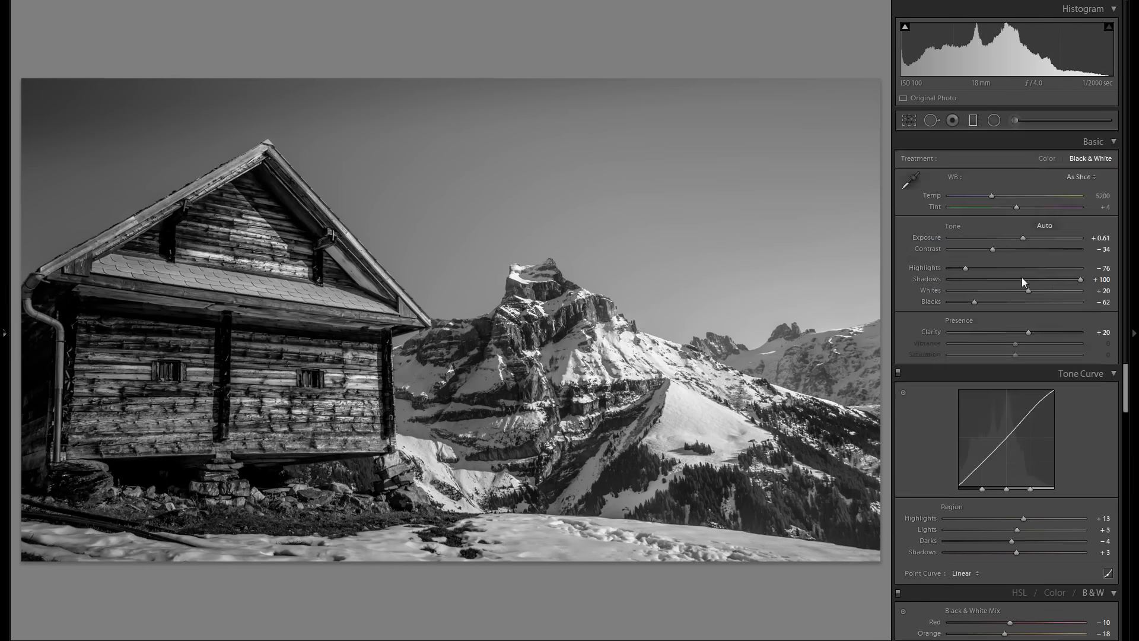
scroll("down", 3)
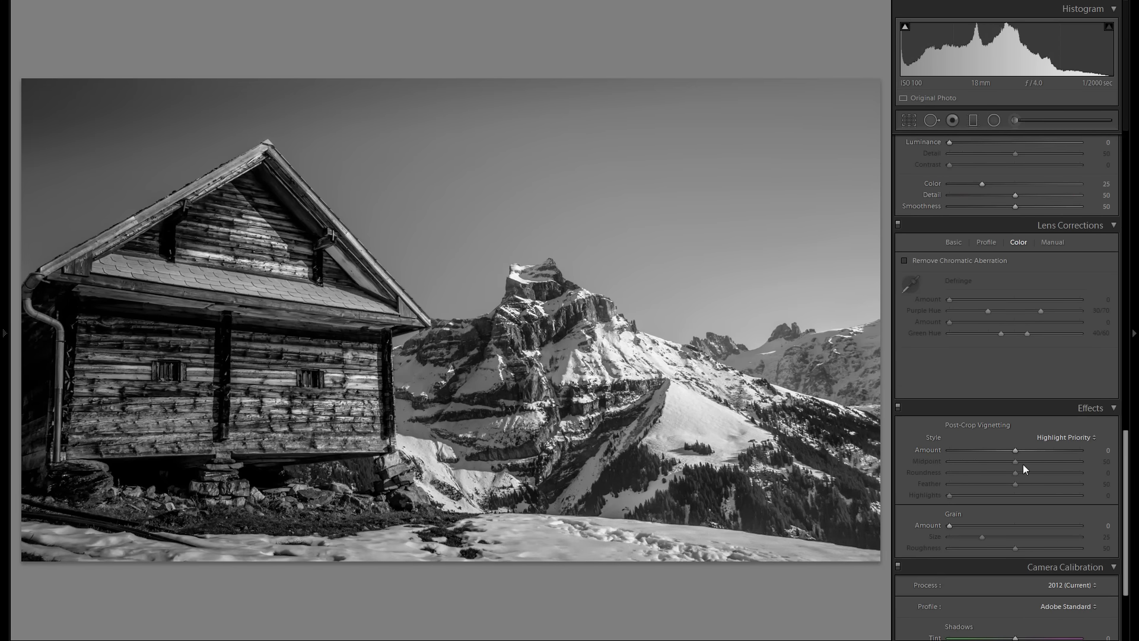
left_click_drag(1015, 450, 1003, 450)
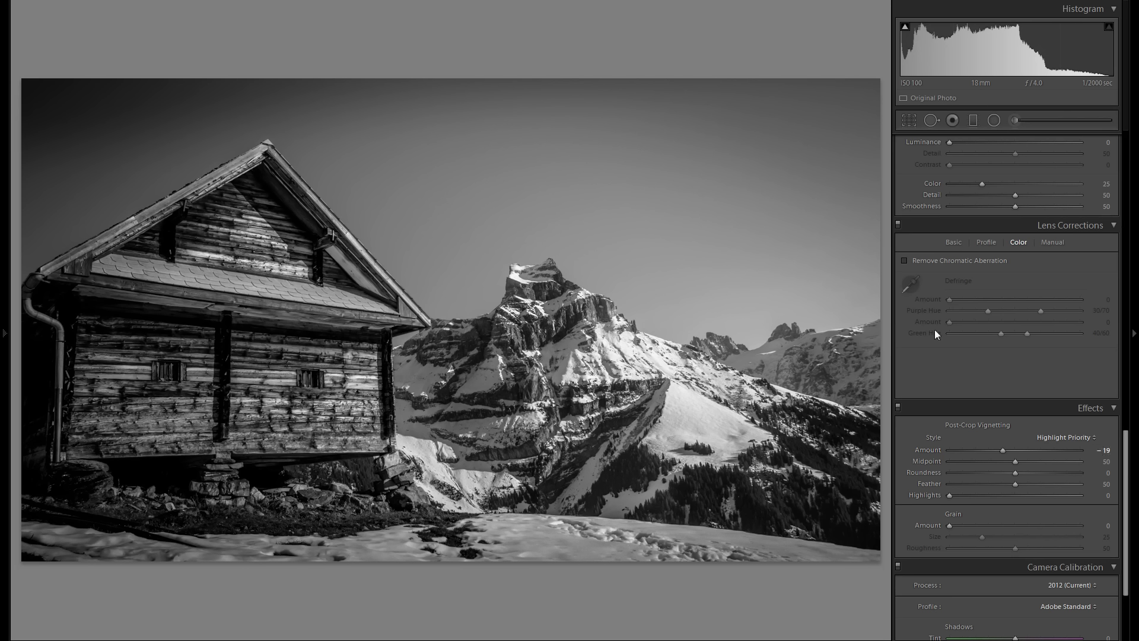
mouse_move(812, 88)
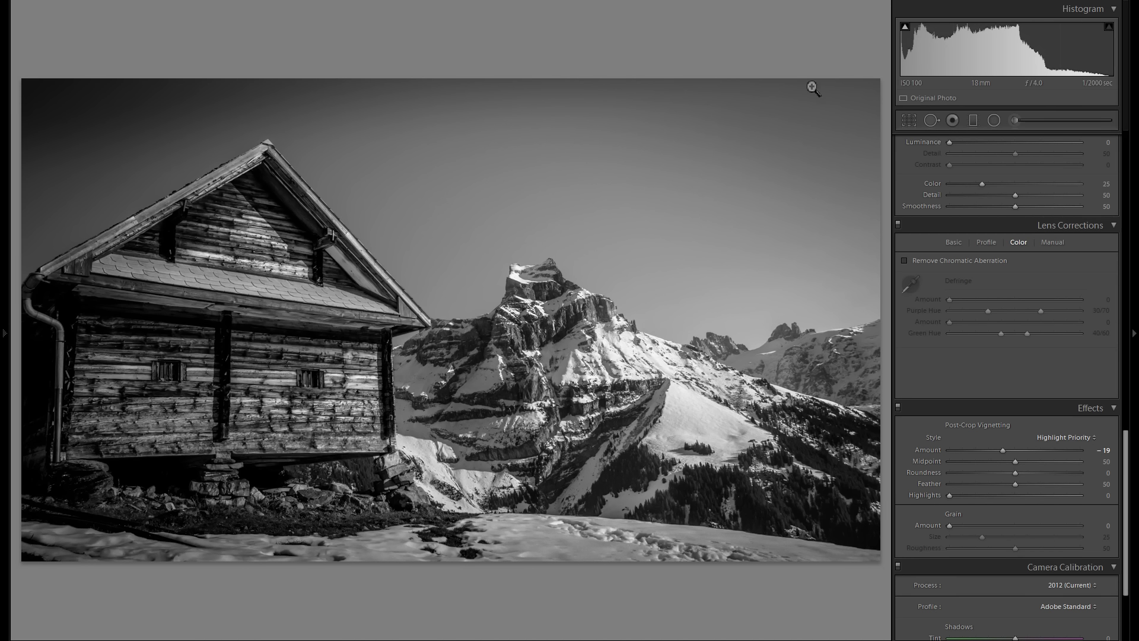
mouse_move(923, 455)
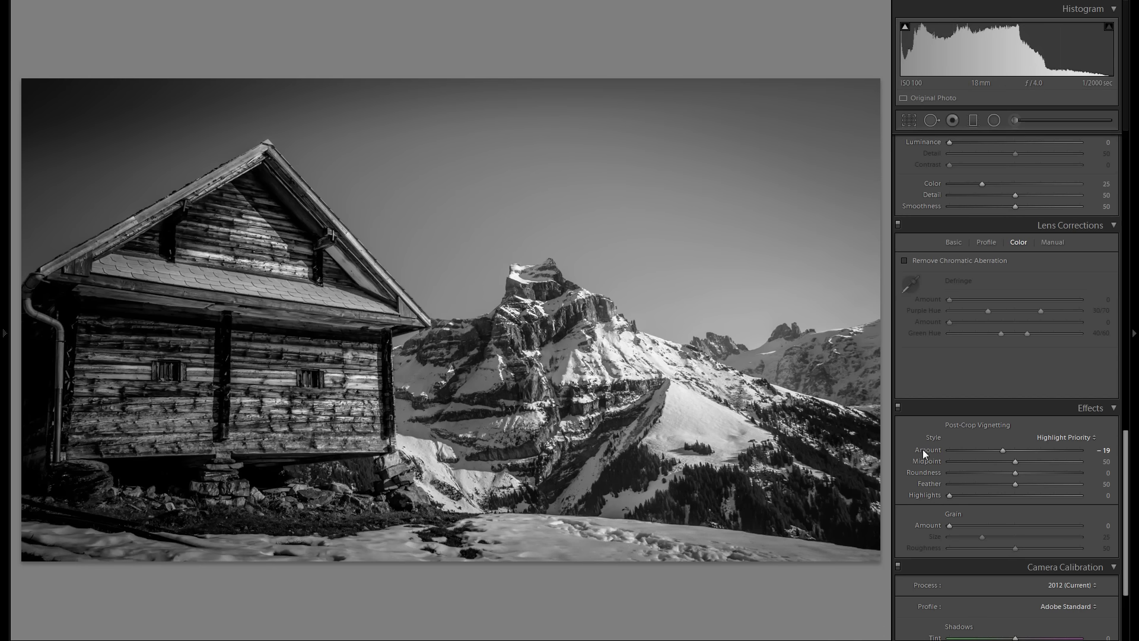
mouse_move(930, 462)
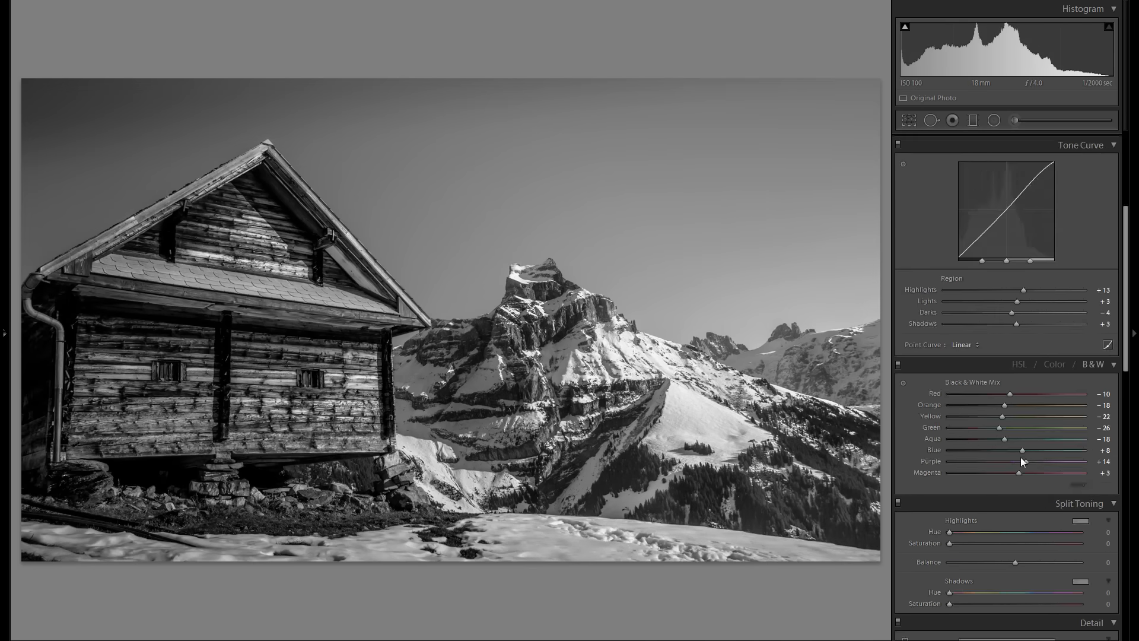
- Paint a −0.27 exposure brush along the photo's edges to darken them
left_click(1015, 120)
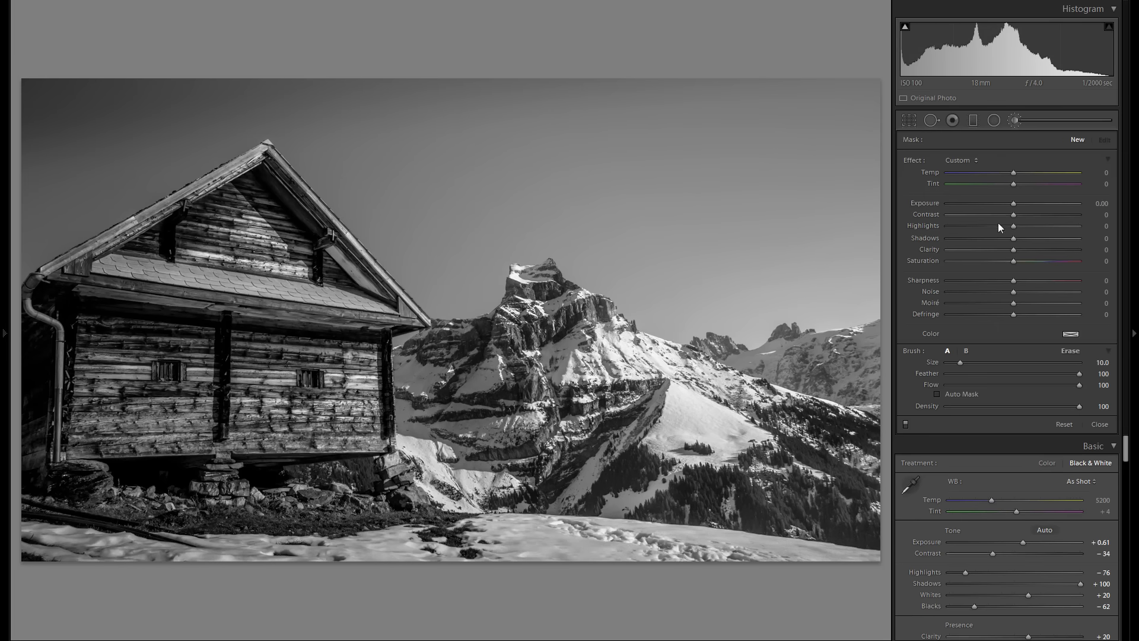
left_click_drag(1012, 203, 1008, 203)
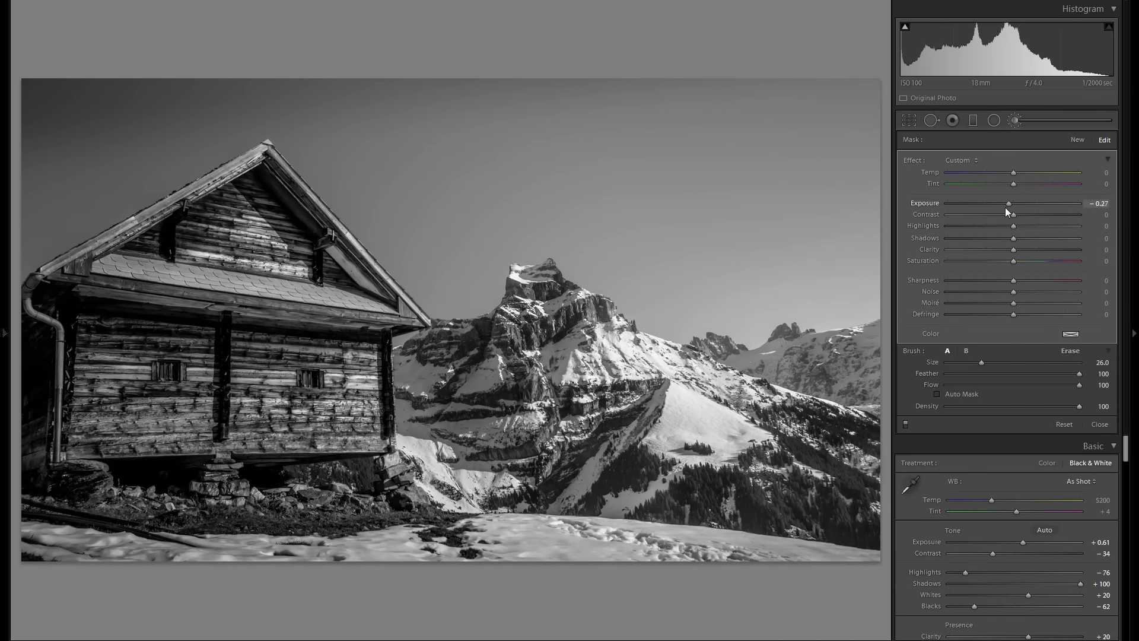
left_click_drag(1009, 203, 1003, 203)
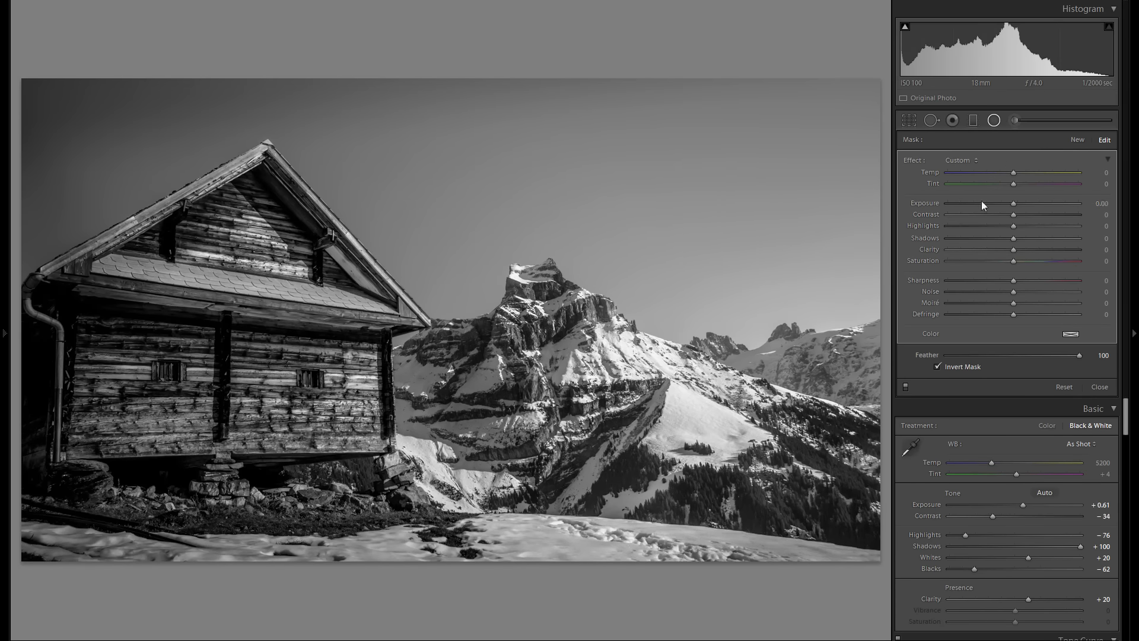
- Add brightening radial filters over the mountain peak, right snow slope and foreground snow
left_click_drag(1018, 203, 1025, 203)
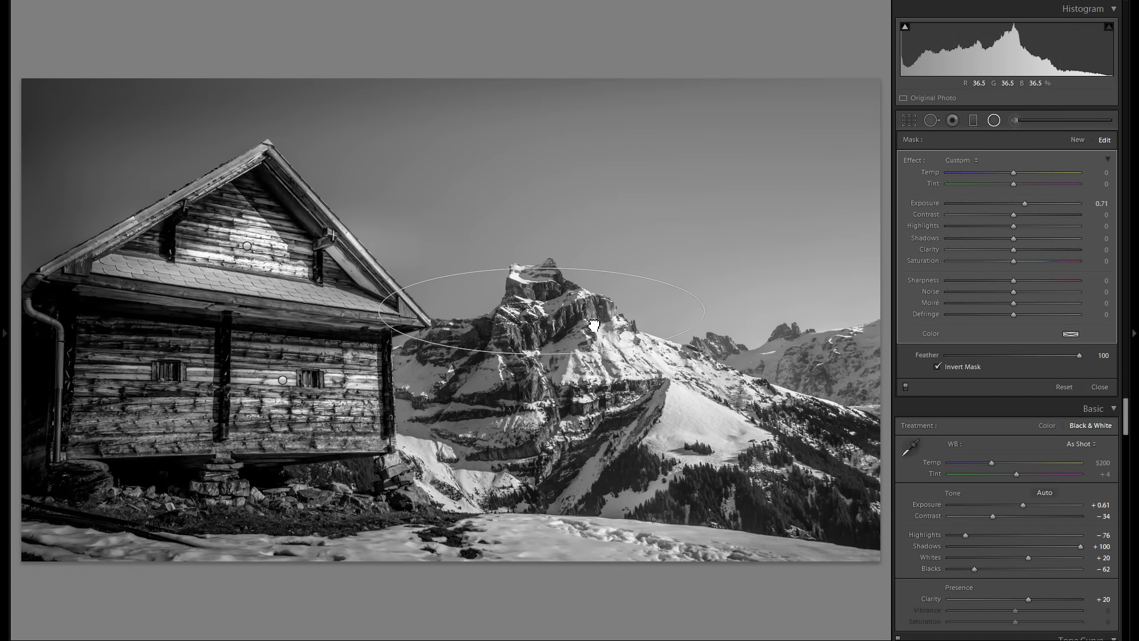
left_click_drag(594, 325, 736, 379)
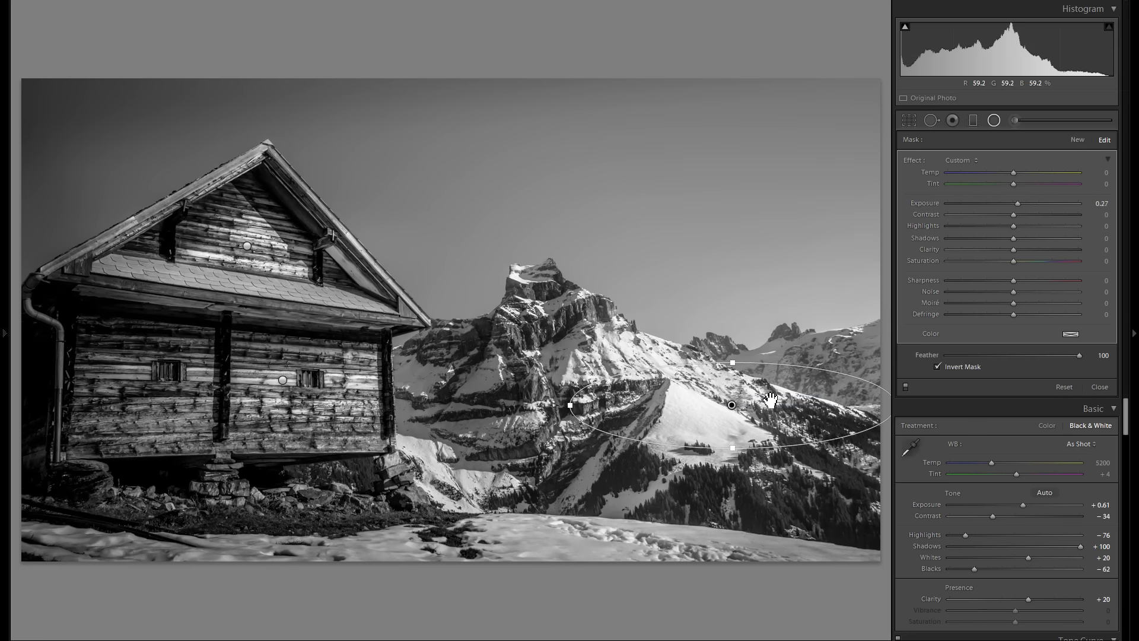
left_click_drag(732, 405, 619, 537)
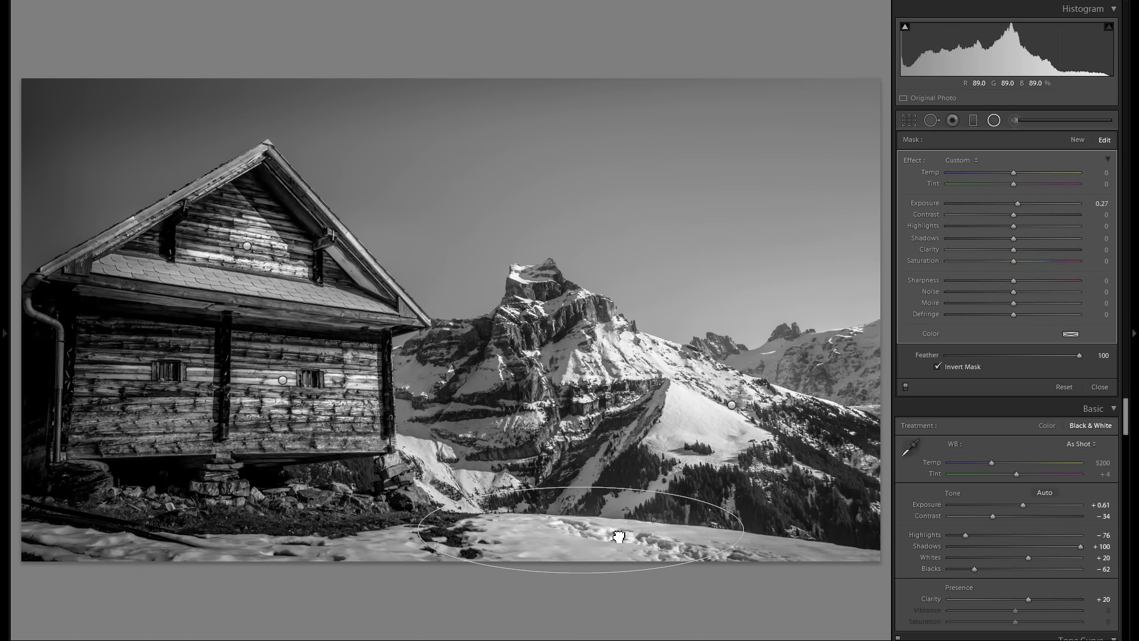
left_click_drag(1014, 203, 1023, 203)
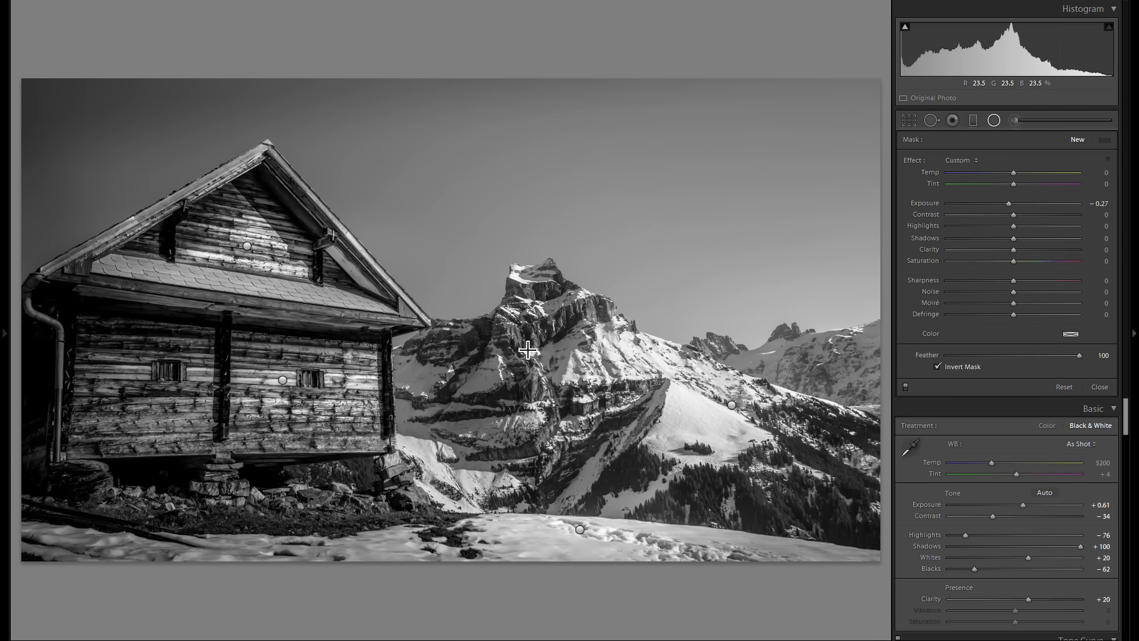
- Add radial filters on the rocky face, darken the hut's left side and the mountains' right edge
left_click_drag(1008, 204, 1007, 204)
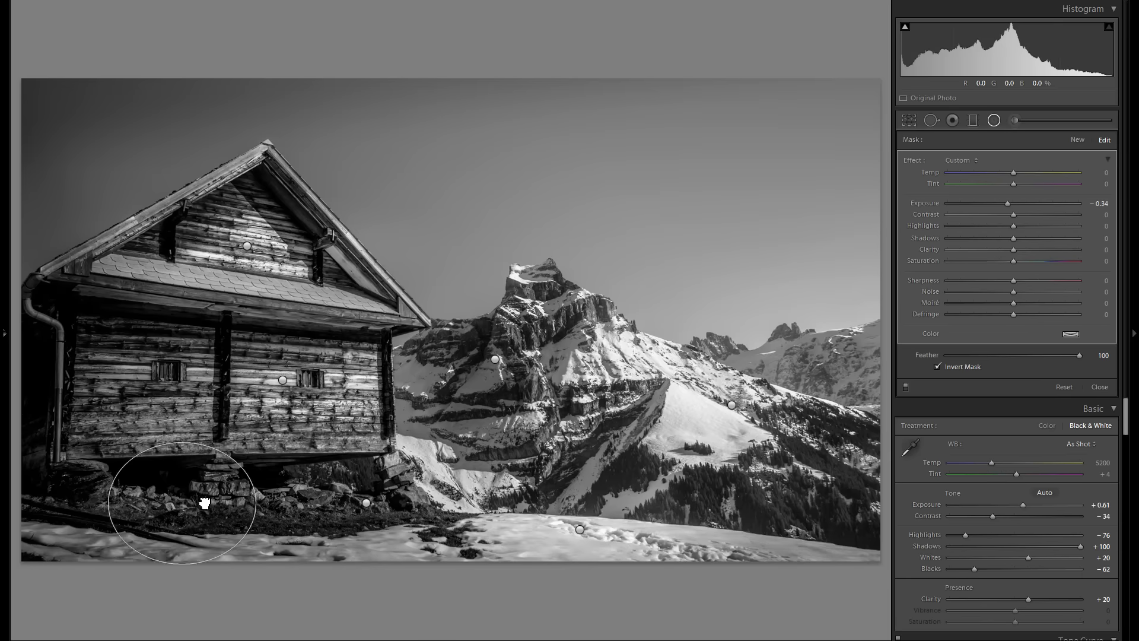
left_click_drag(206, 505, 102, 391)
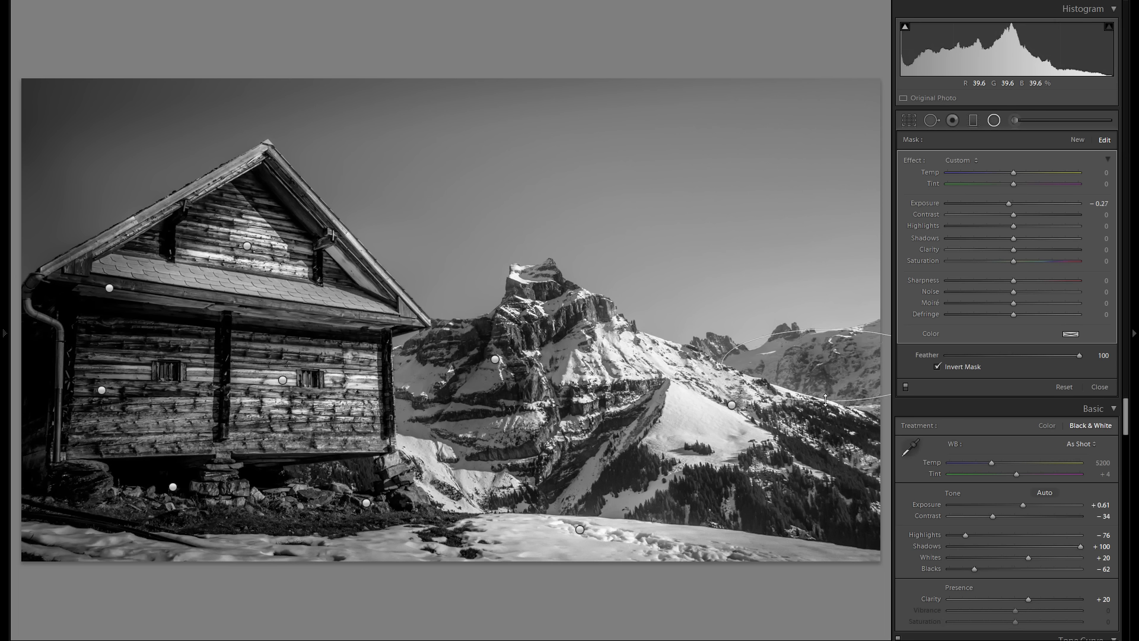
left_click_drag(1014, 214, 1034, 214)
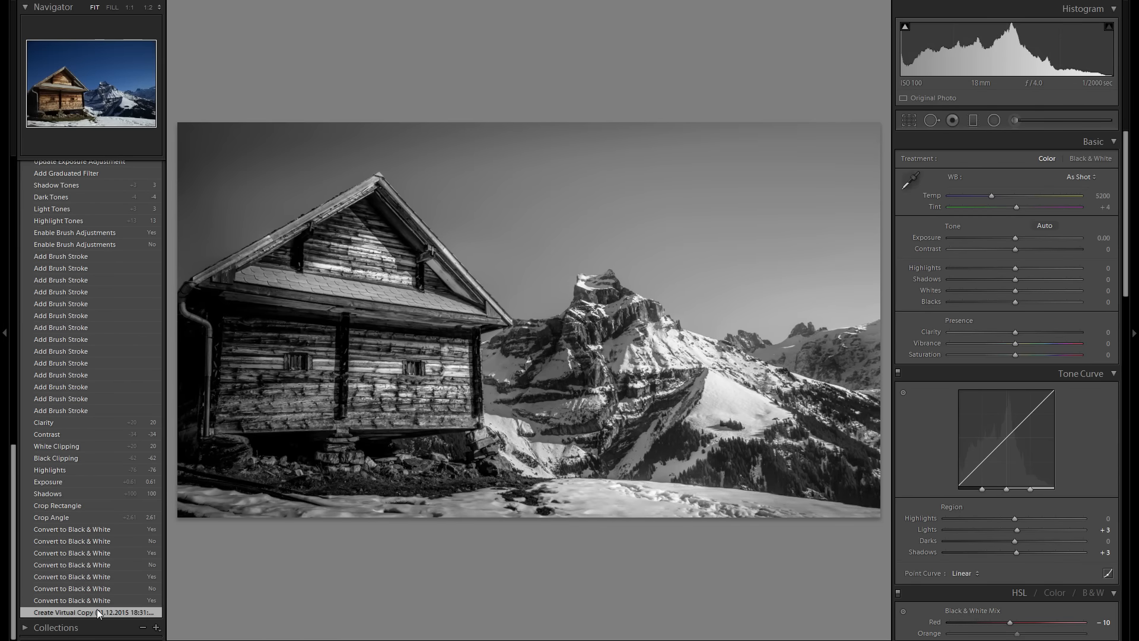
left_click(71, 600)
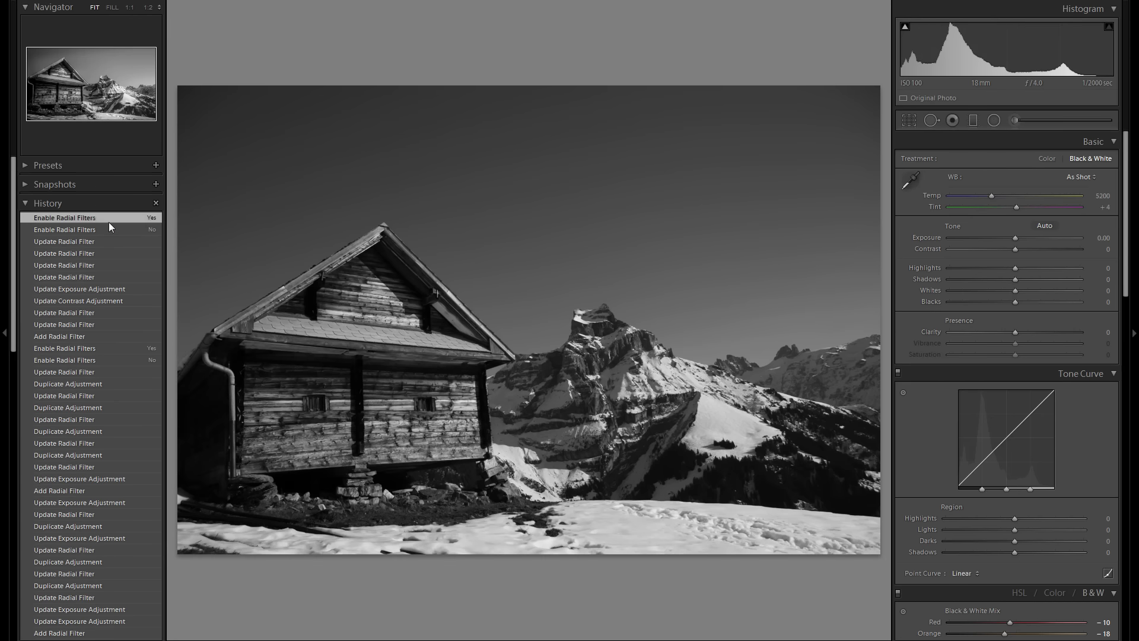
left_click(64, 229)
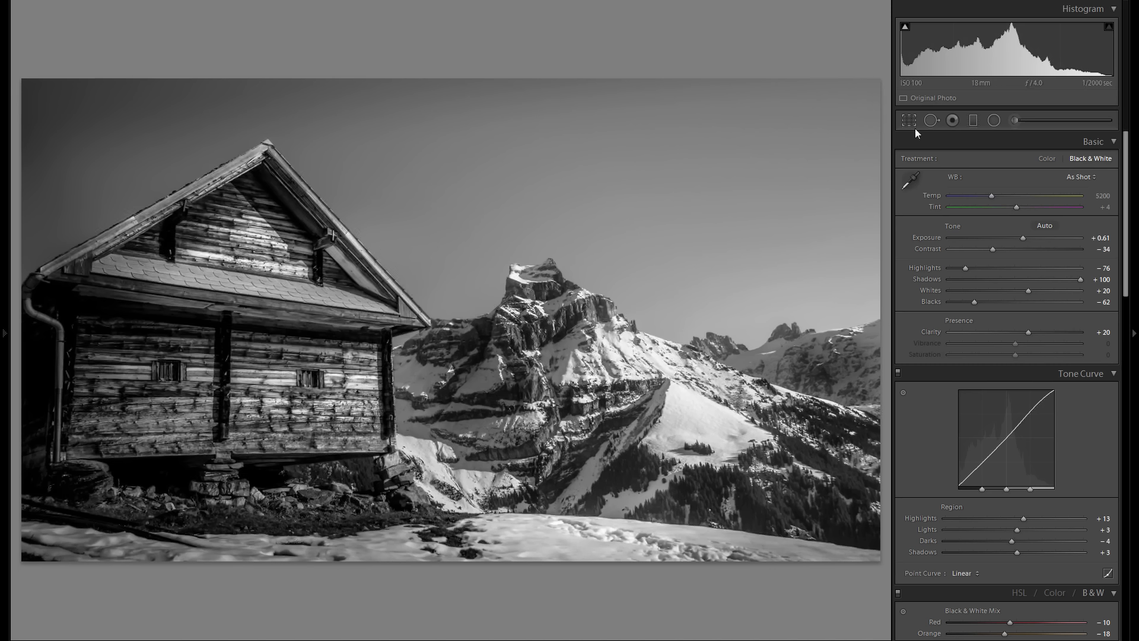
mouse_move(813, 172)
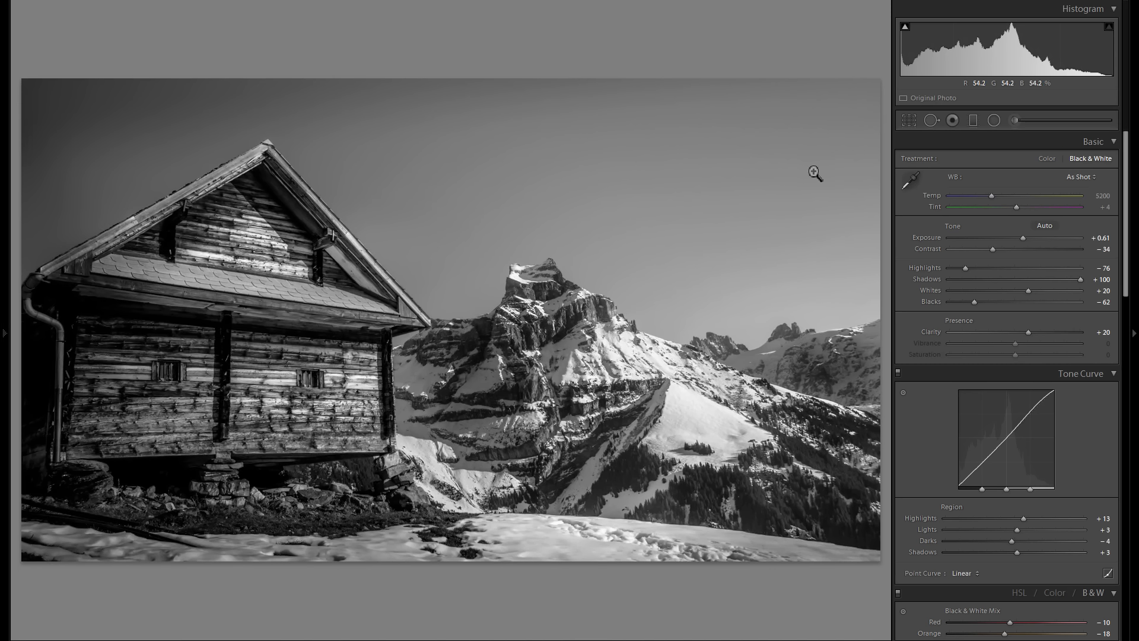